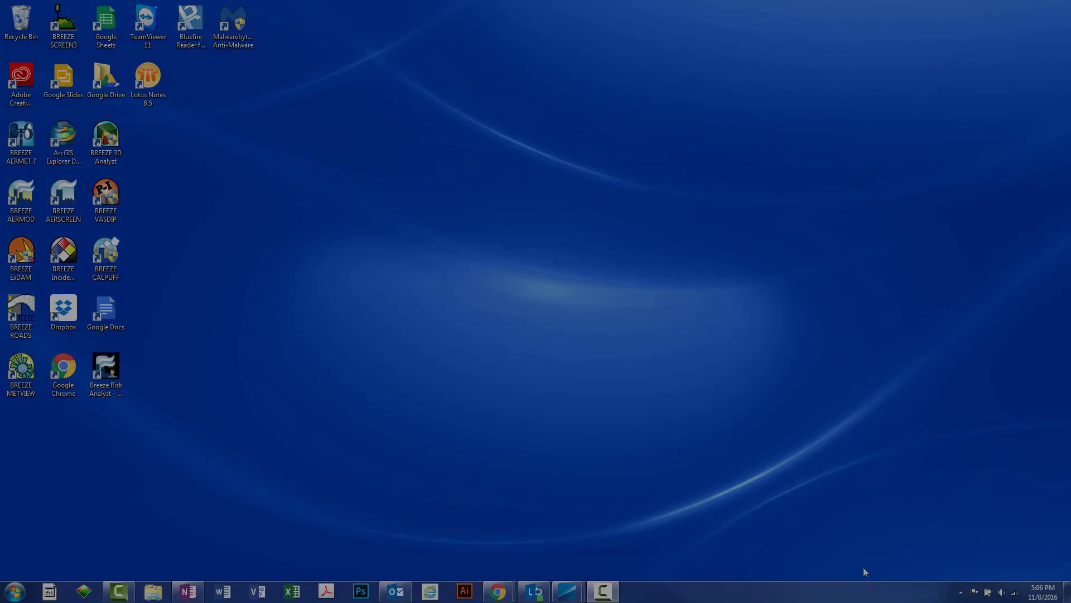
Step: Launch BREEZE ExDAM from the Windows Start menu
{"action": "left_click", "coordinate": [13, 590]}
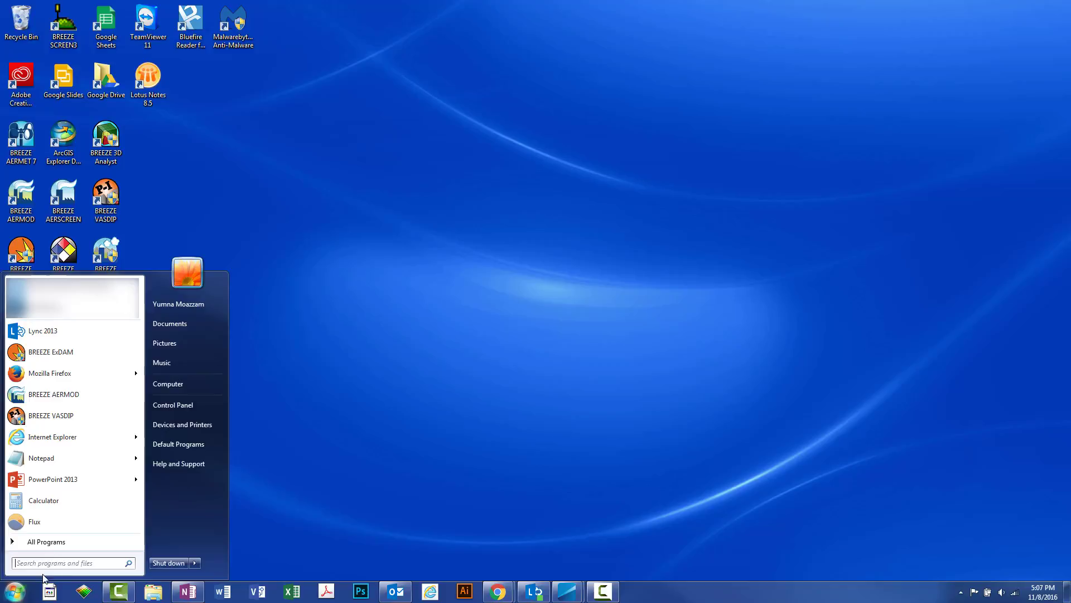
{"action": "mouse_move", "coordinate": [63, 355]}
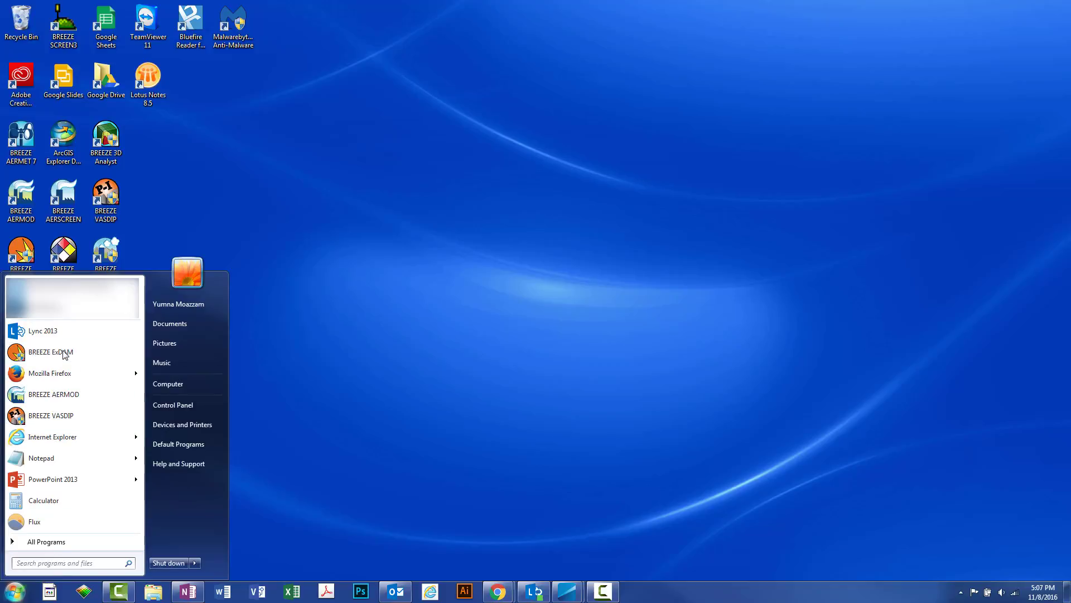
{"action": "left_click", "coordinate": [50, 351]}
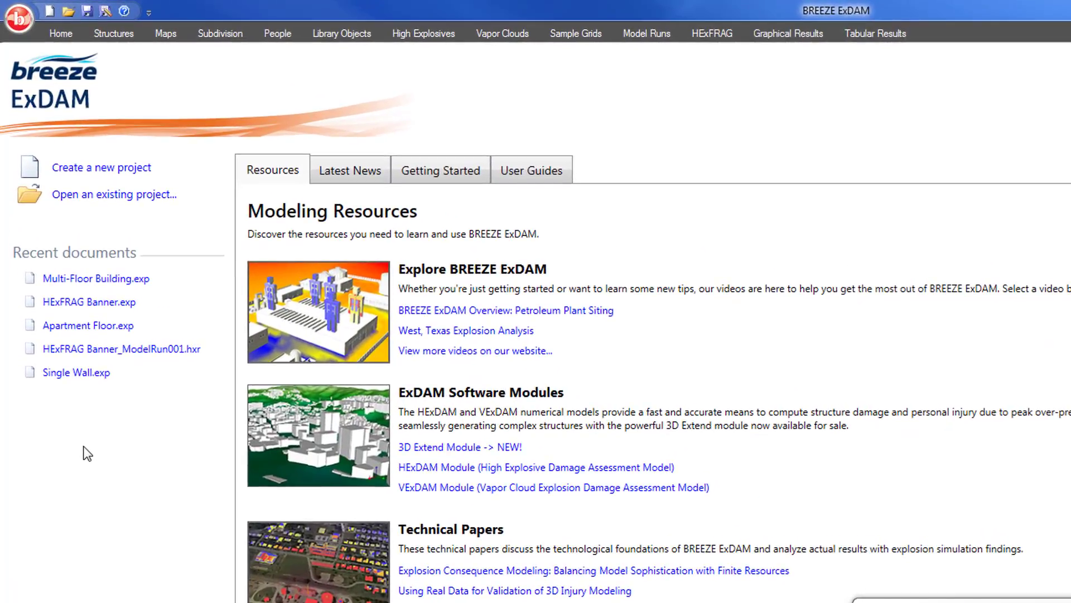
Step: Switch to the Structures workspace and list the Shapes generators, including Building(s)
{"action": "left_click", "coordinate": [113, 32]}
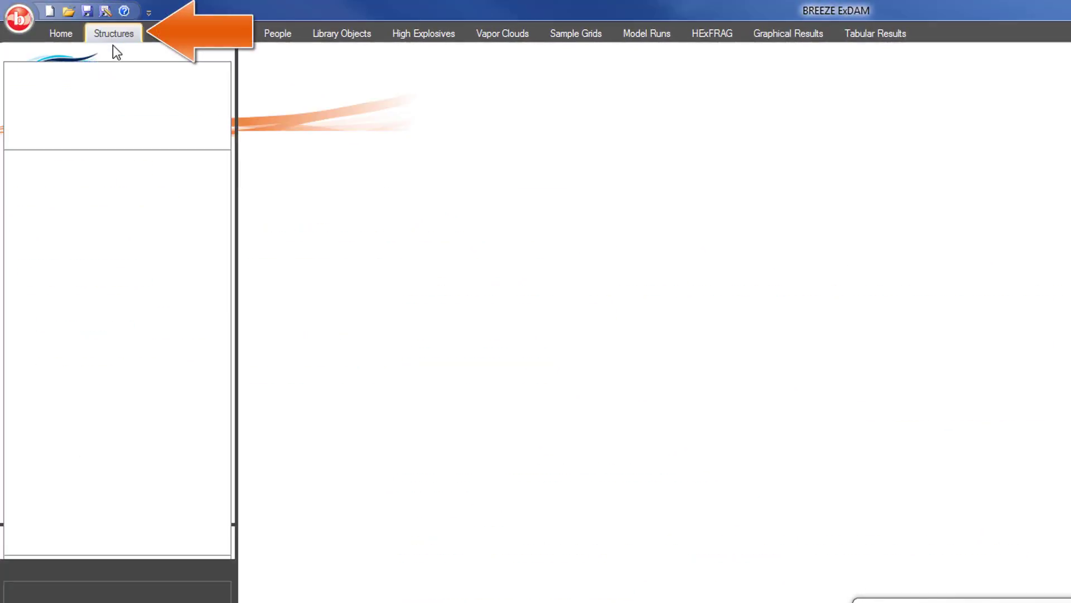
{"action": "left_click", "coordinate": [114, 32]}
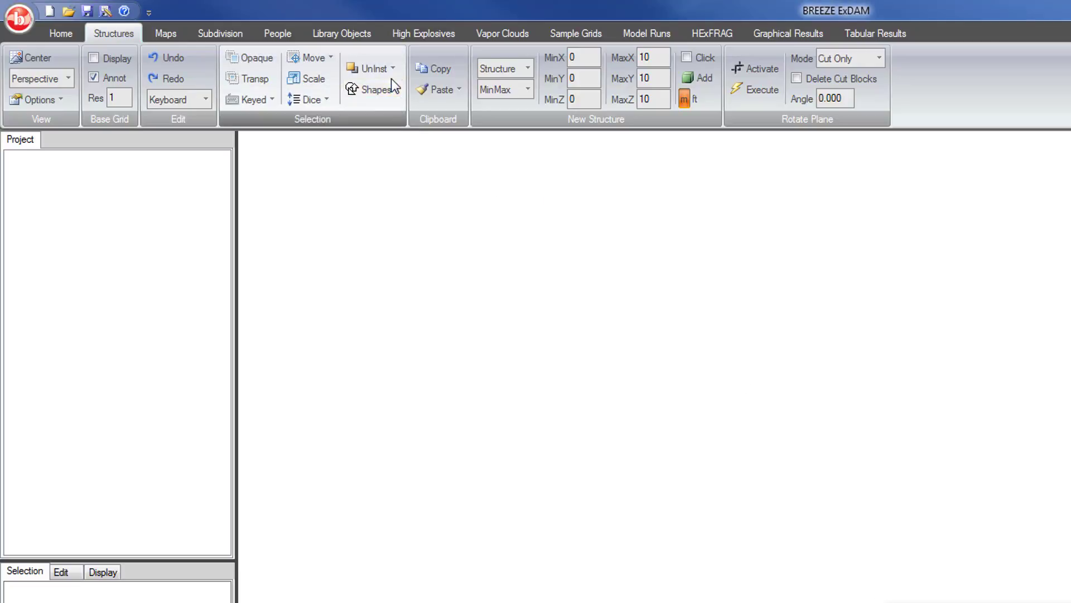
{"action": "left_click", "coordinate": [374, 90]}
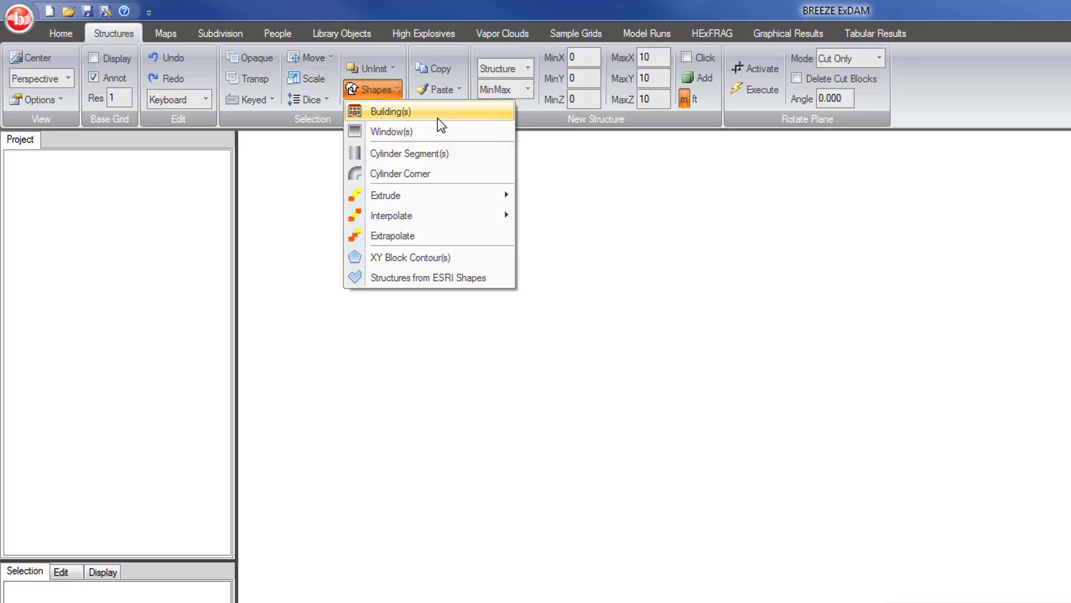
{"action": "mouse_move", "coordinate": [466, 121]}
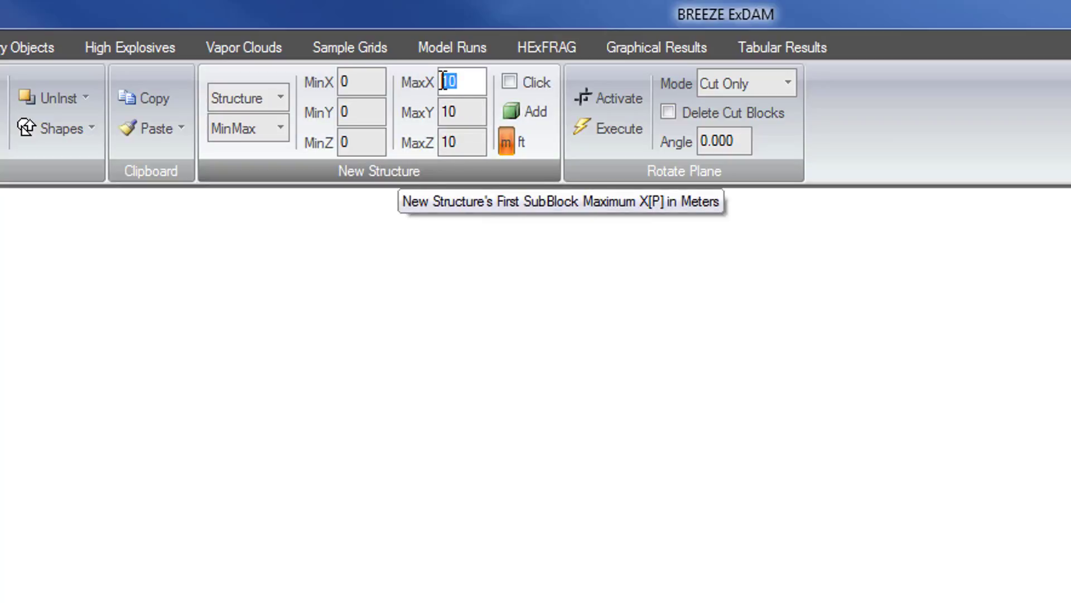
{"action": "mouse_move", "coordinate": [328, 81]}
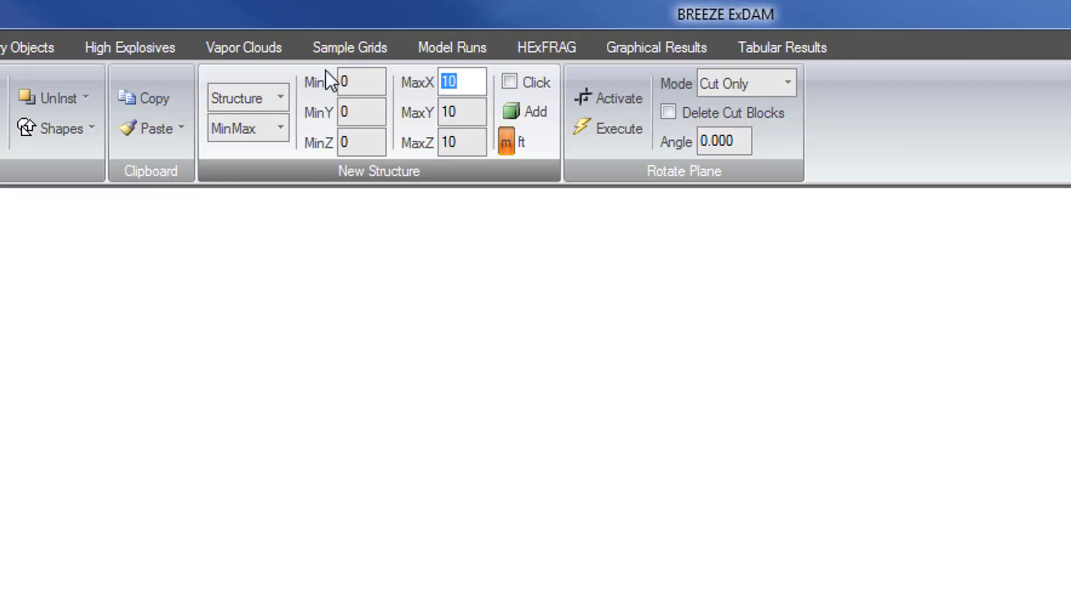
{"action": "mouse_move", "coordinate": [418, 96]}
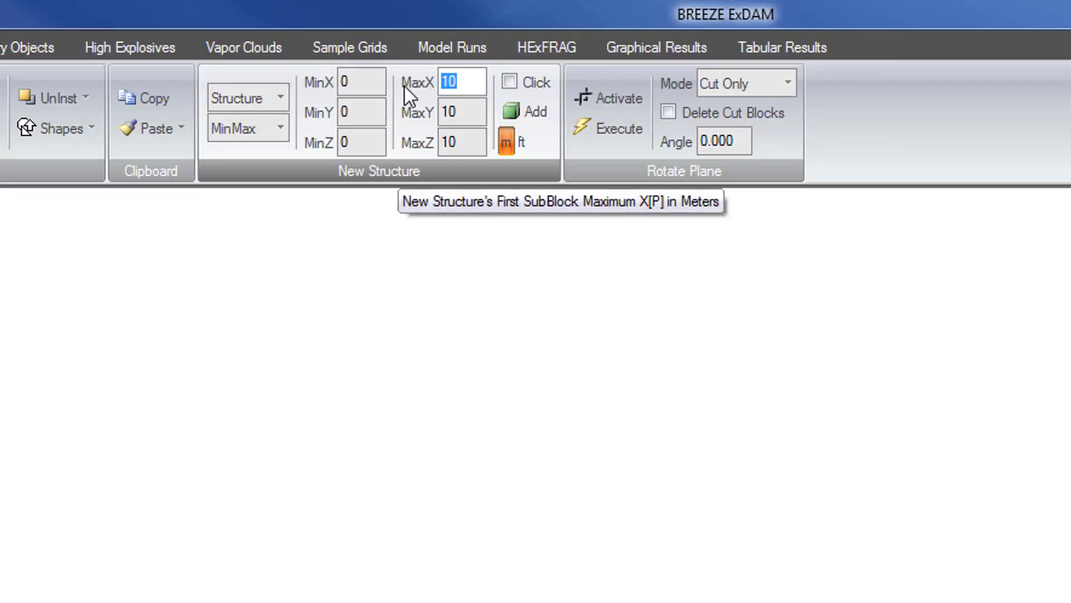
{"action": "mouse_move", "coordinate": [435, 112]}
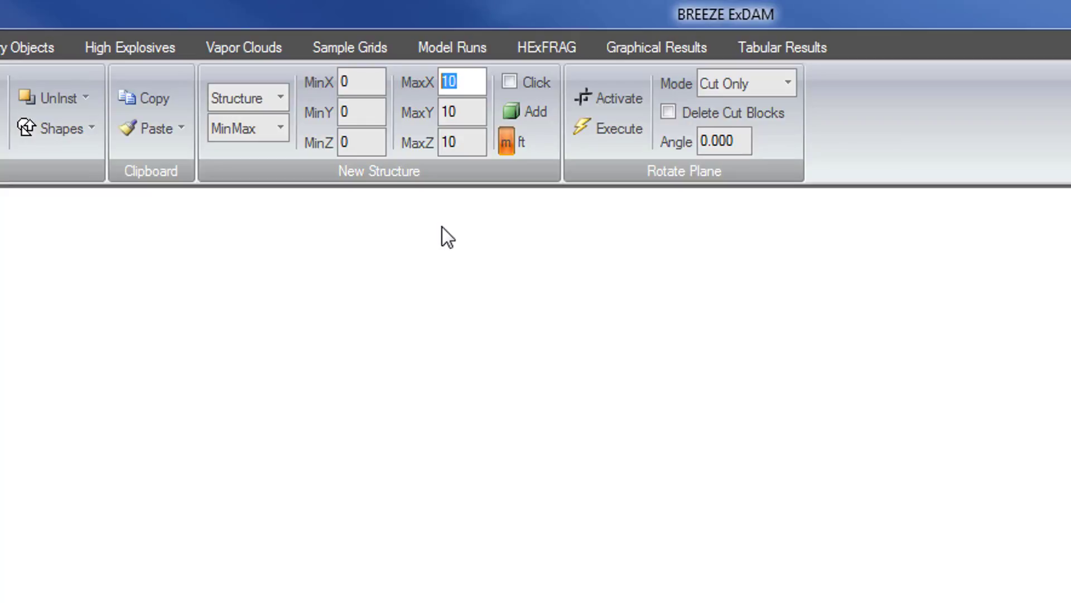
Step: Set the new structure extents to MaxX 20, MaxY 10 and MaxZ 5 m
{"action": "type", "text": "20"}
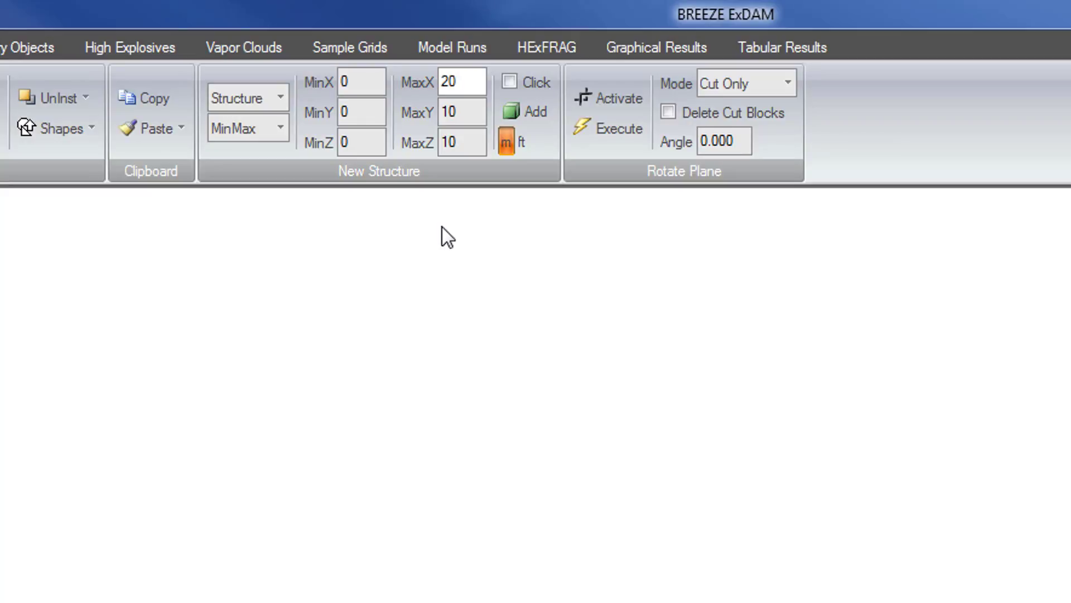
{"action": "left_click", "coordinate": [460, 81]}
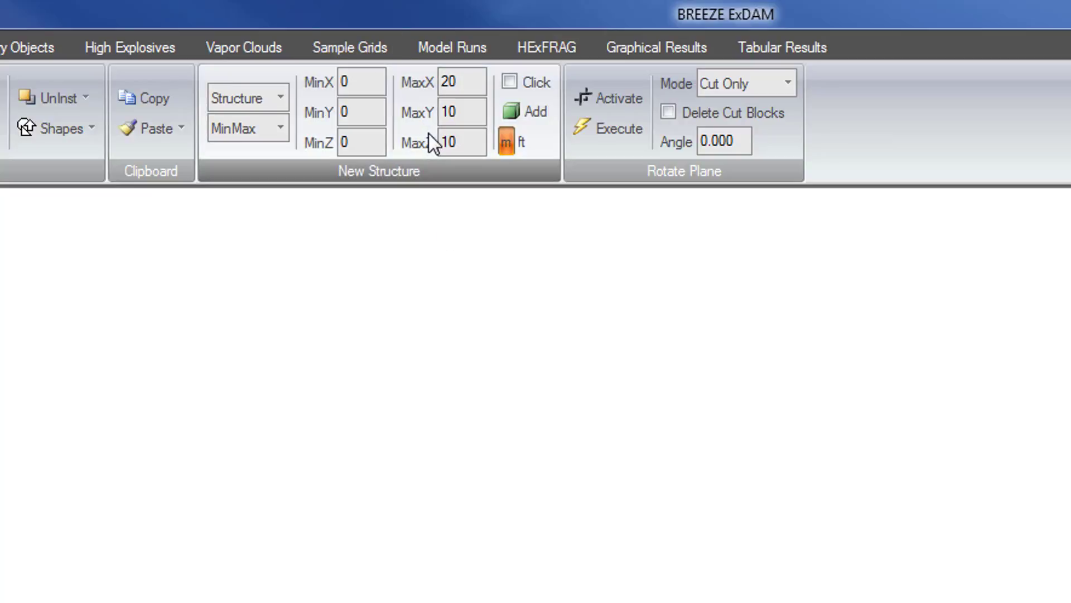
{"action": "left_click", "coordinate": [360, 111]}
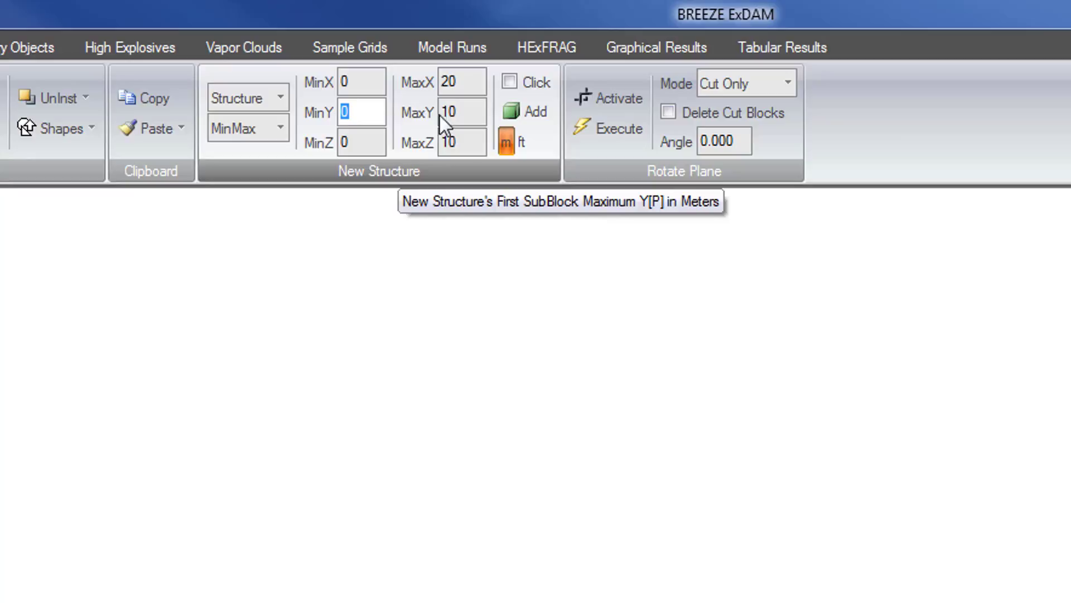
{"action": "left_click", "coordinate": [461, 112]}
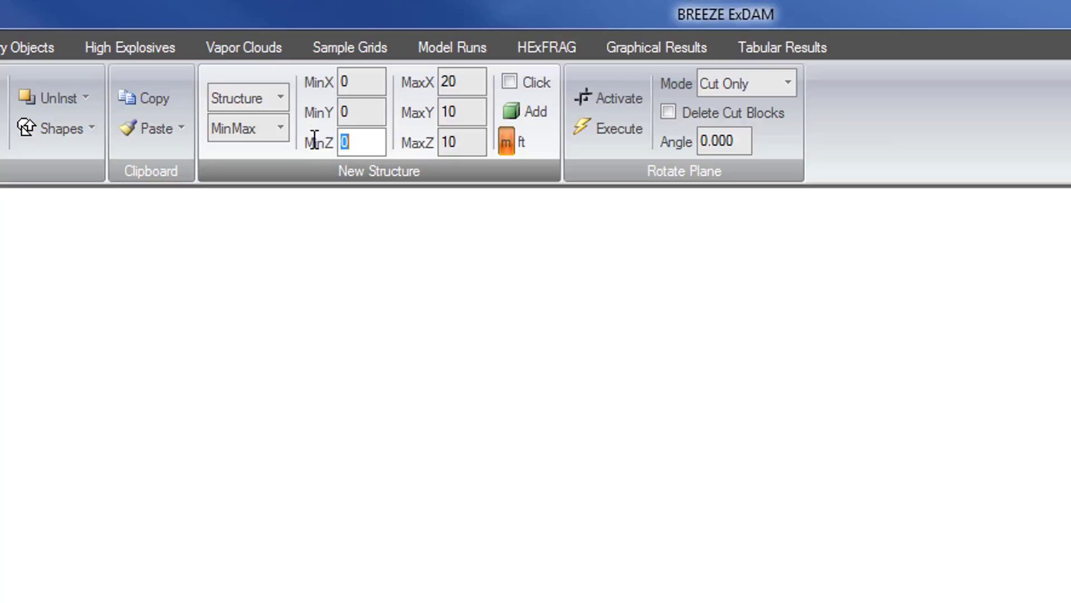
{"action": "left_click", "coordinate": [462, 142]}
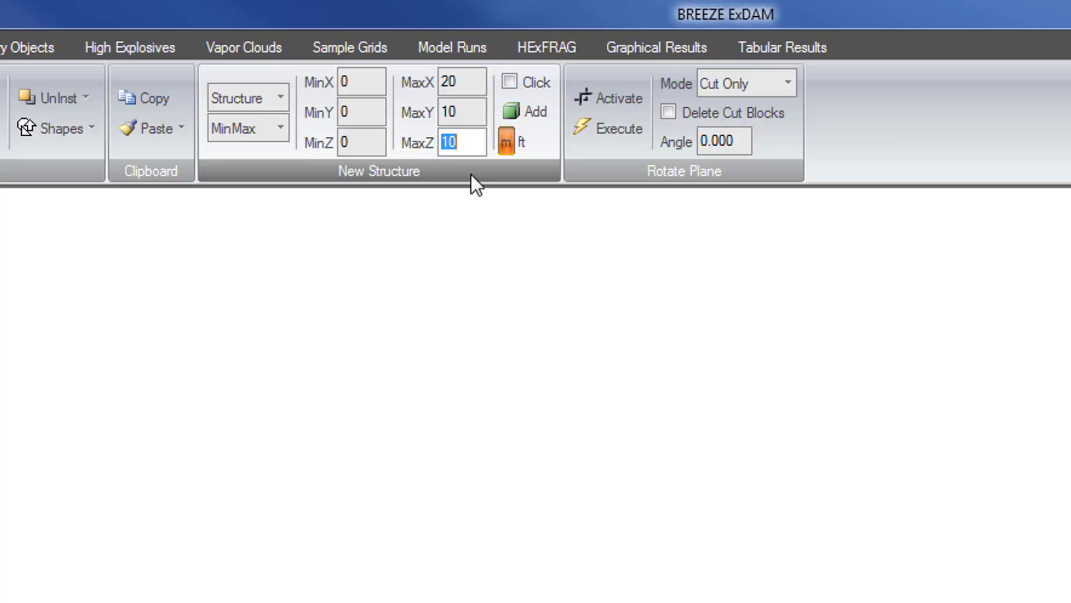
{"action": "type", "text": "5"}
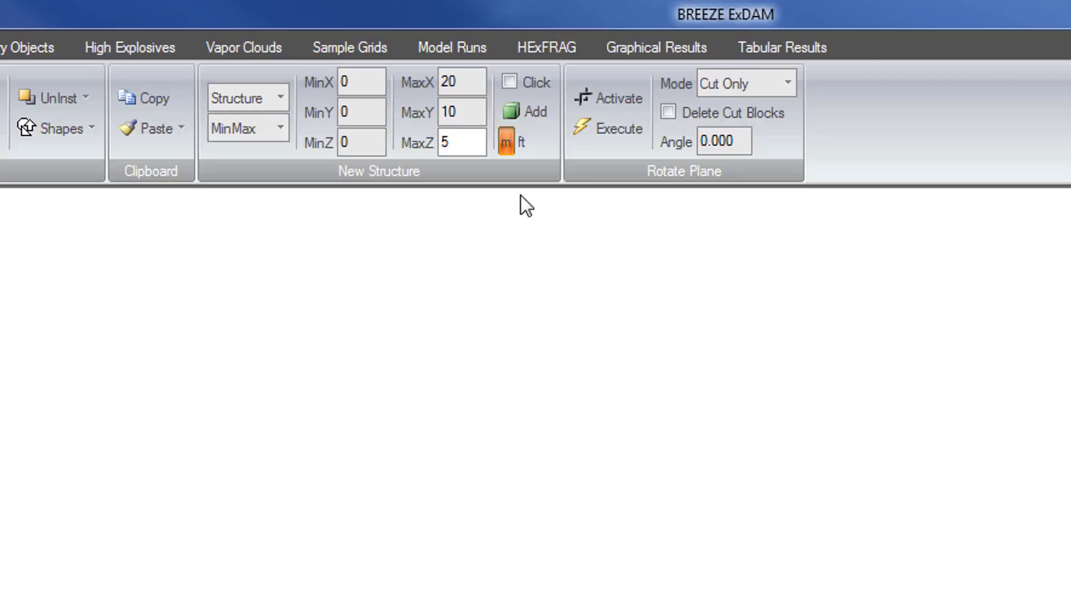
{"action": "left_click", "coordinate": [461, 143]}
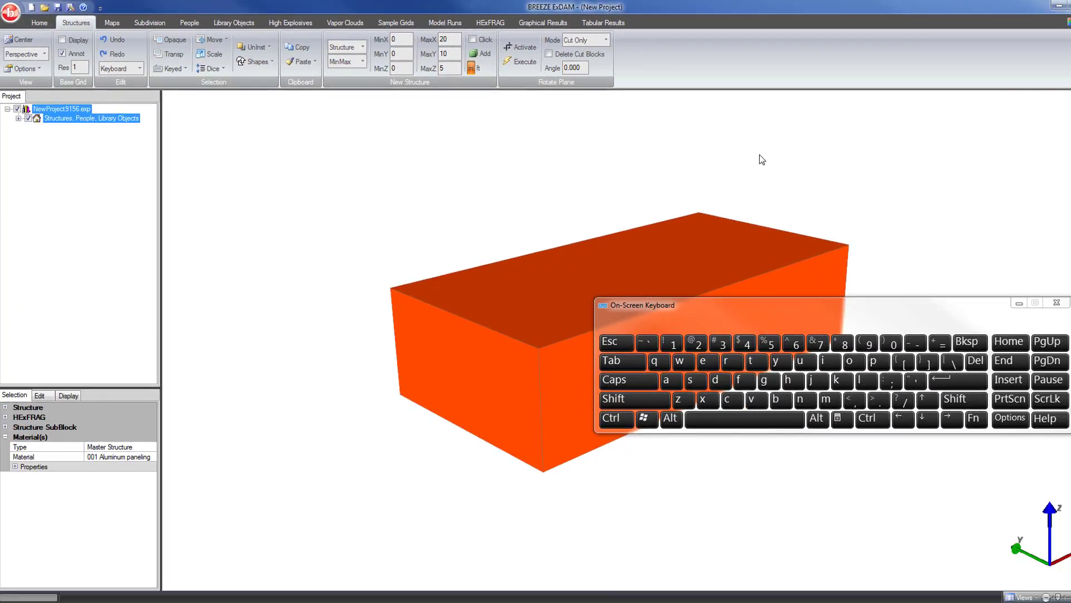
Step: Expand the block's Structure SubBlock Length to check its 20, 10 and 5 m dimensions
{"action": "left_click_drag", "start_coordinate": [635, 304], "coordinate": [660, 46]}
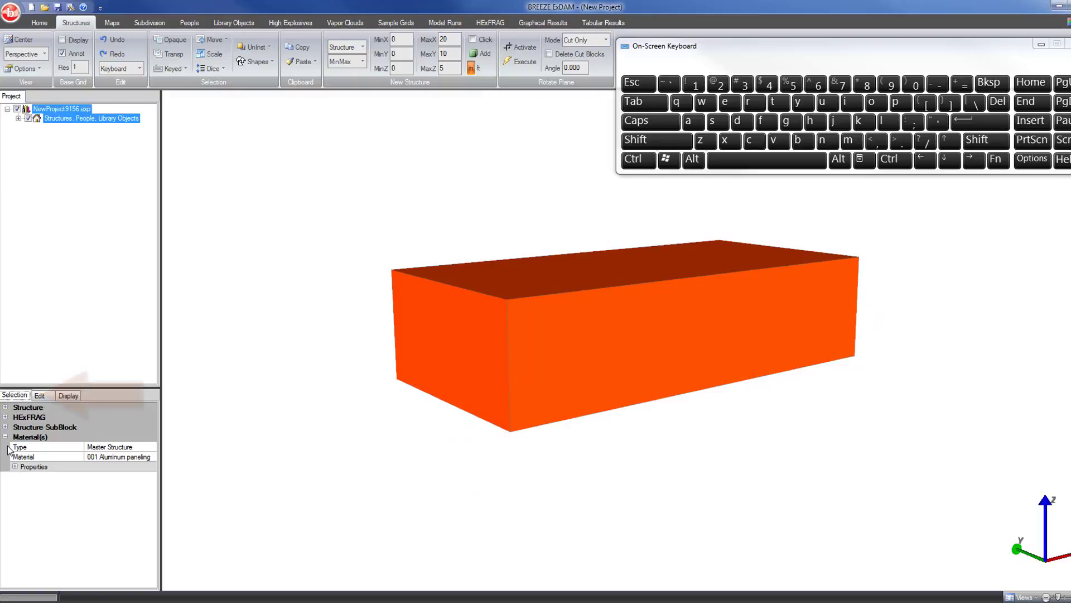
{"action": "left_click", "coordinate": [6, 427]}
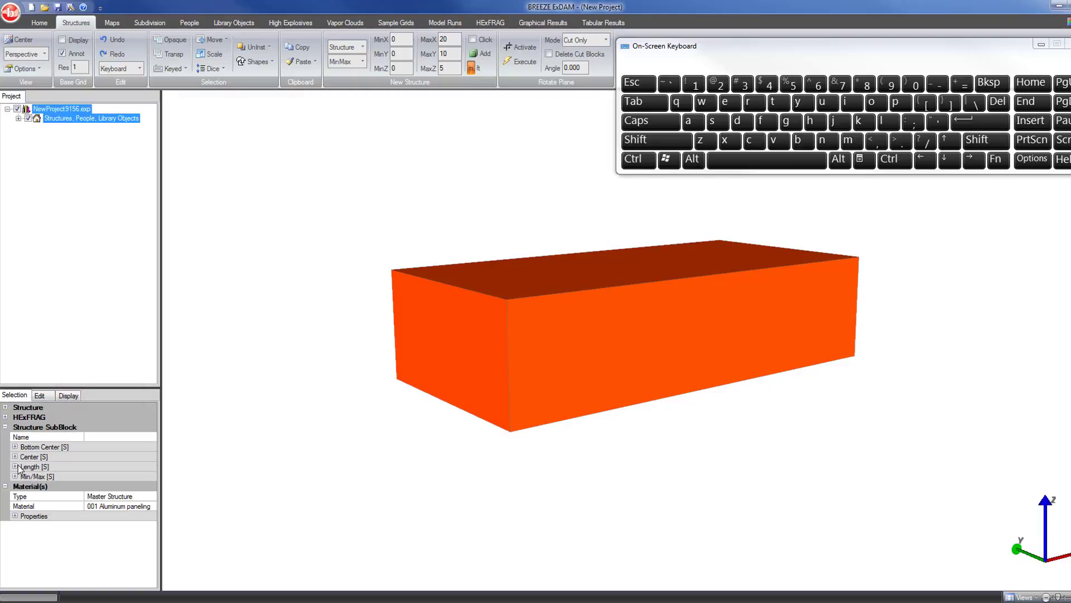
{"action": "left_click", "coordinate": [14, 467]}
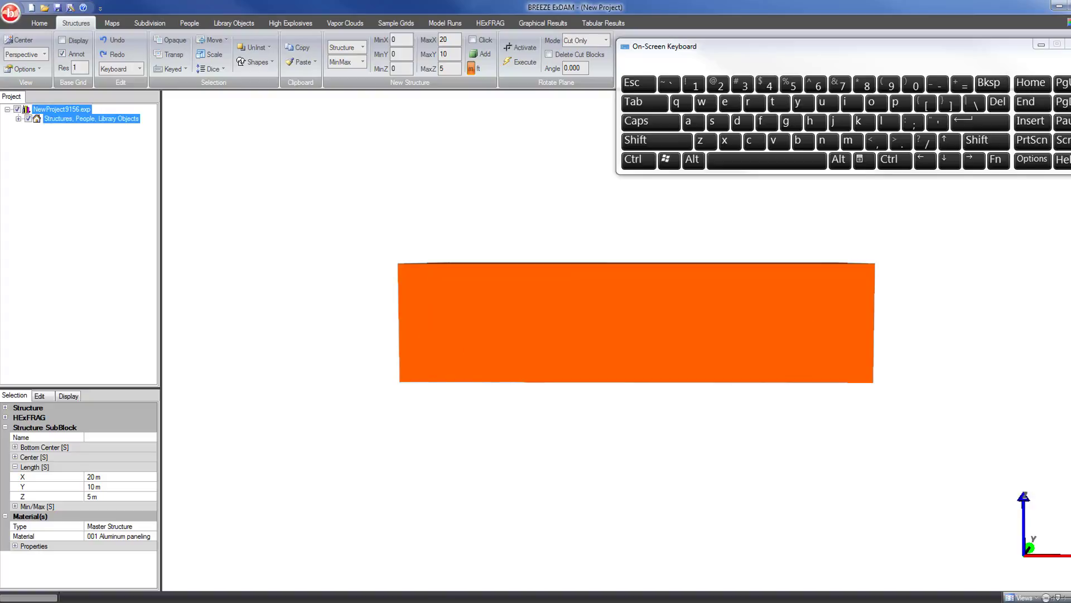
{"action": "mouse_move", "coordinate": [814, 470]}
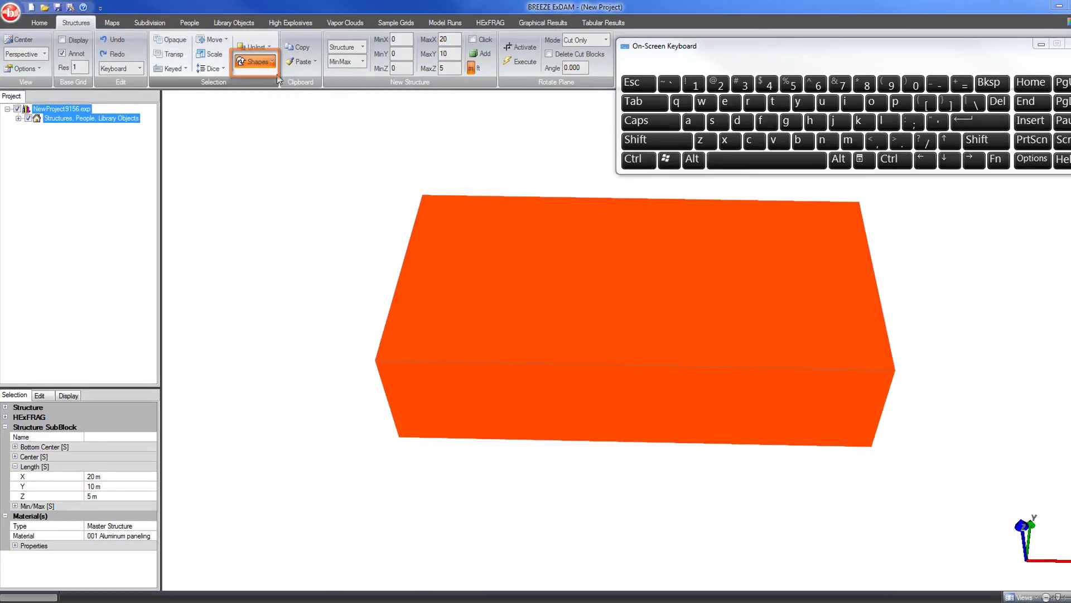
Step: Expand Shapes > Building in the Edit panel to reveal its Wall Geometry settings
{"action": "left_click", "coordinate": [256, 61]}
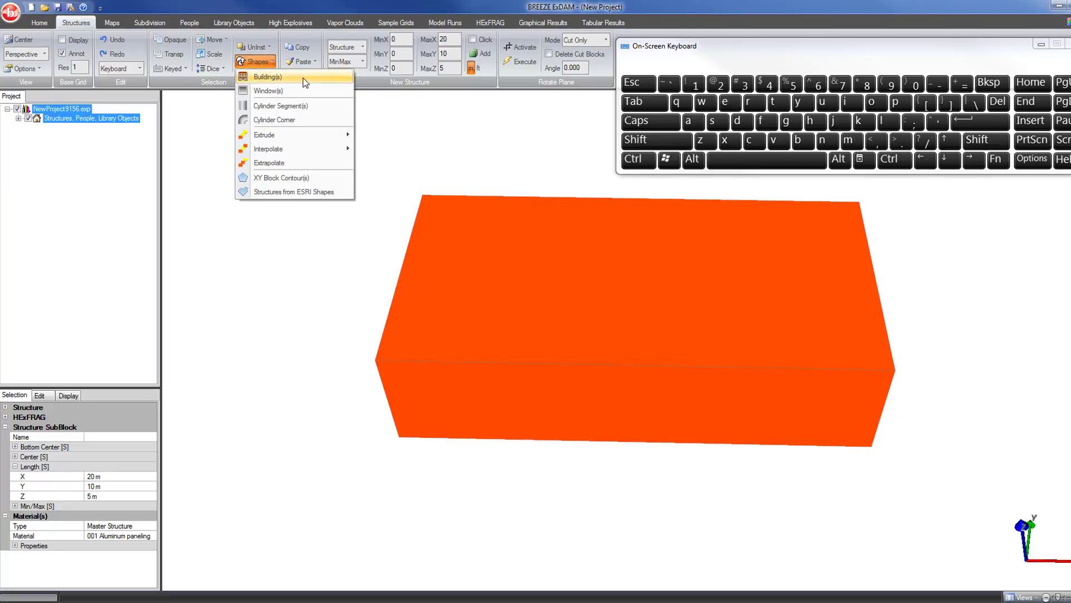
{"action": "mouse_move", "coordinate": [267, 77]}
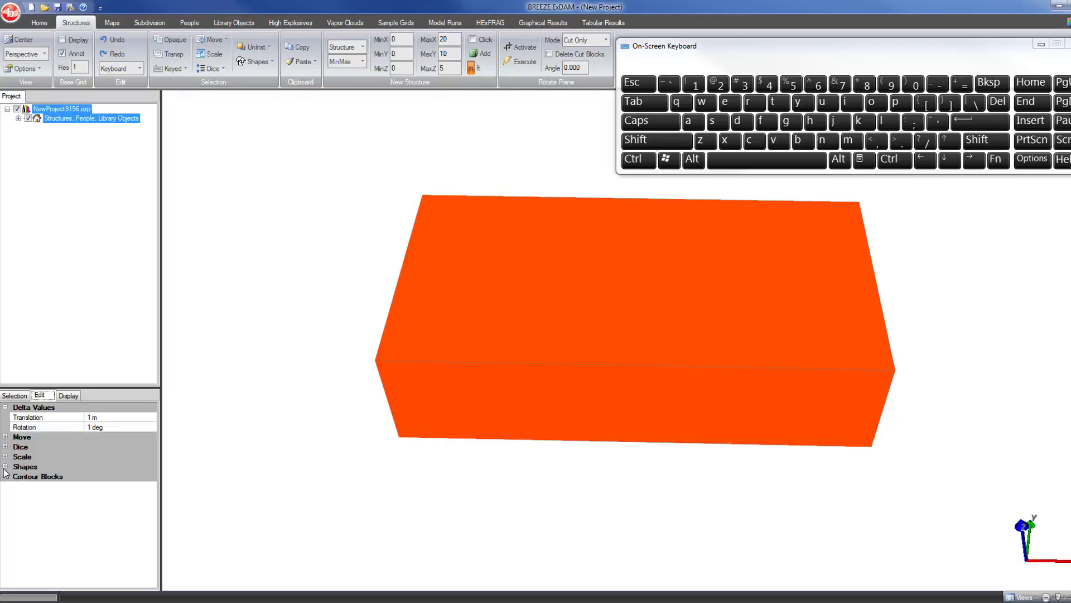
{"action": "left_click", "coordinate": [5, 466]}
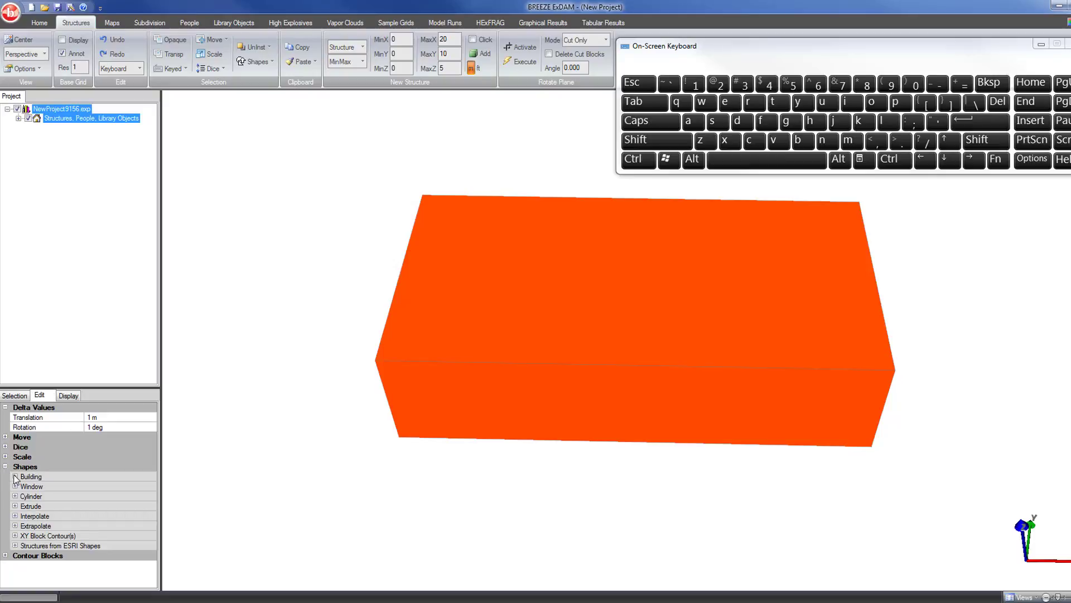
{"action": "left_click", "coordinate": [13, 476]}
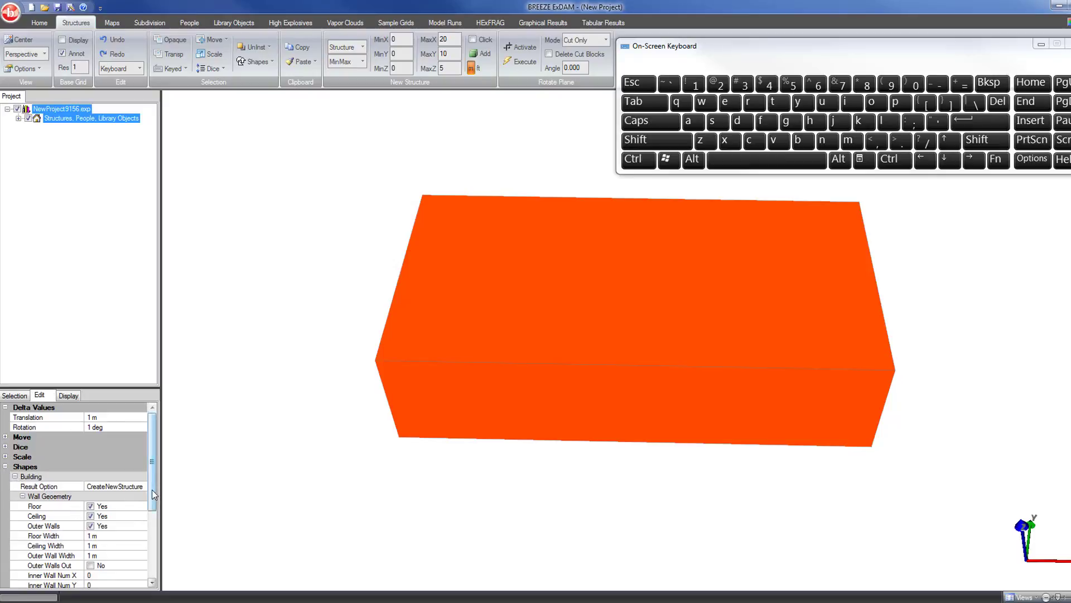
{"action": "scroll", "scroll_direction": "down", "scroll_amount": 3}
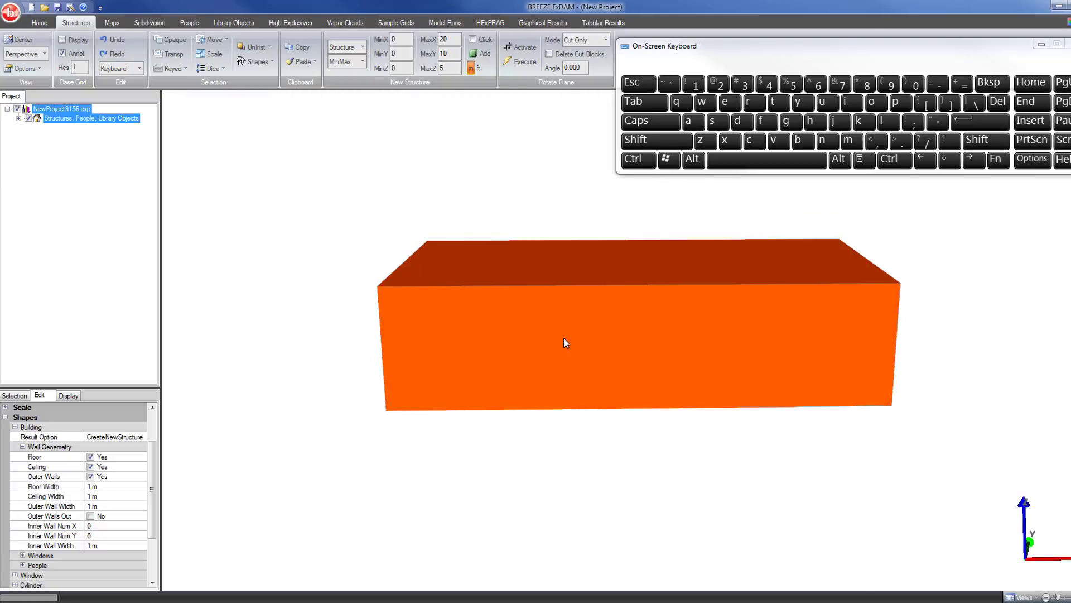
{"action": "mouse_move", "coordinate": [453, 349]}
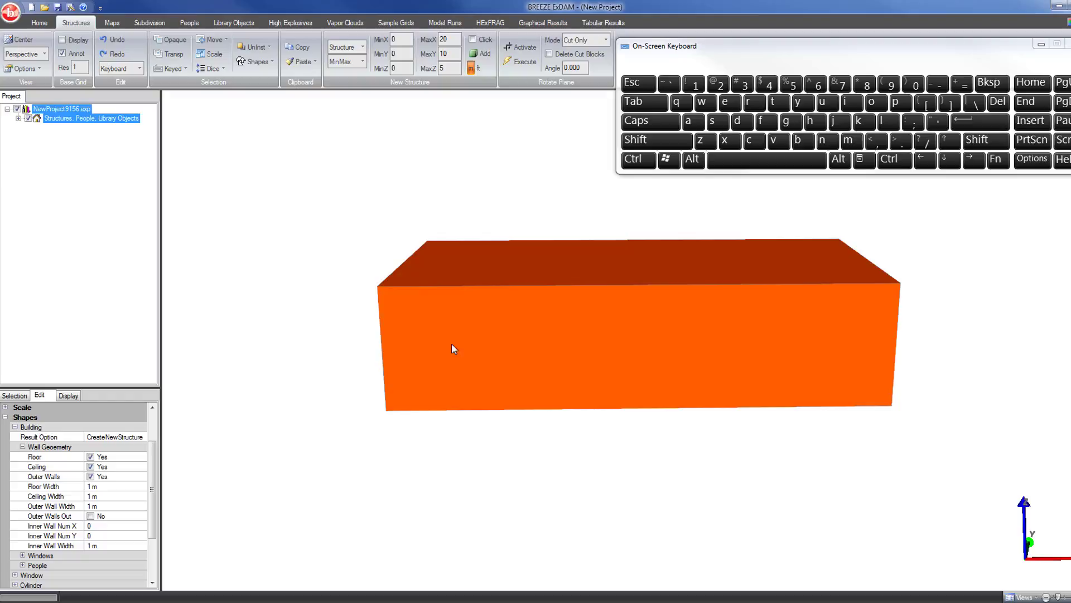
{"action": "mouse_move", "coordinate": [440, 362]}
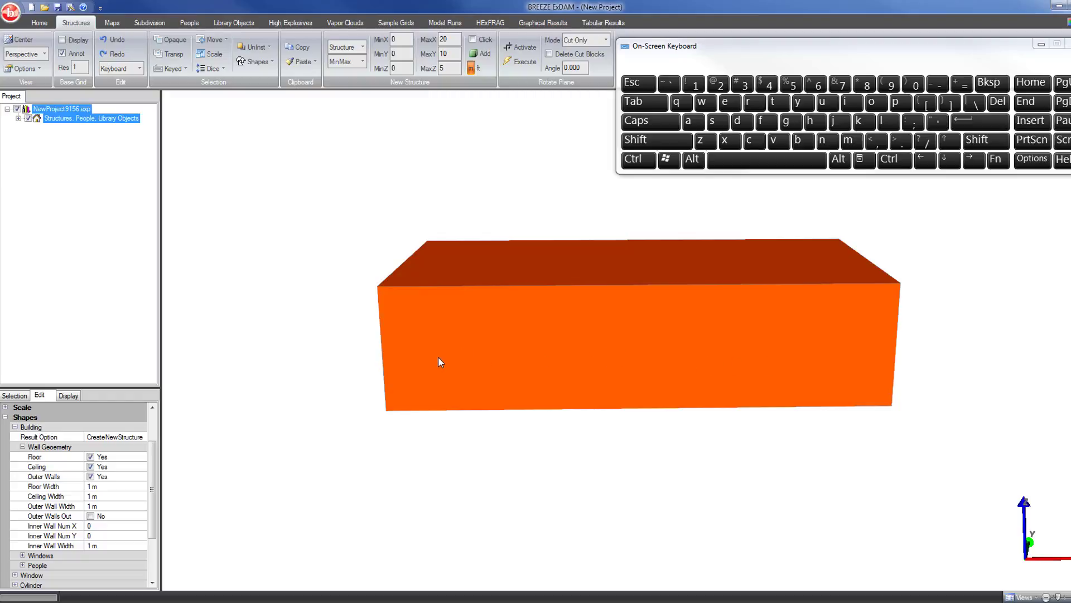
{"action": "left_click_drag", "start_coordinate": [437, 362], "coordinate": [546, 369]}
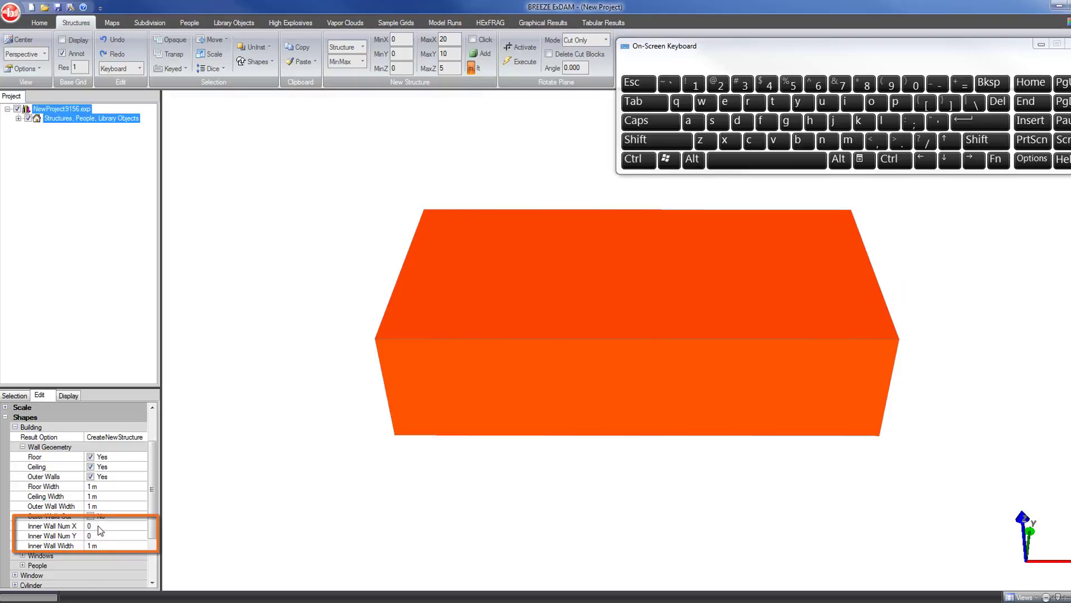
Step: Set the inner wall count to 3 along X and 1 along Y
{"action": "left_click", "coordinate": [51, 525]}
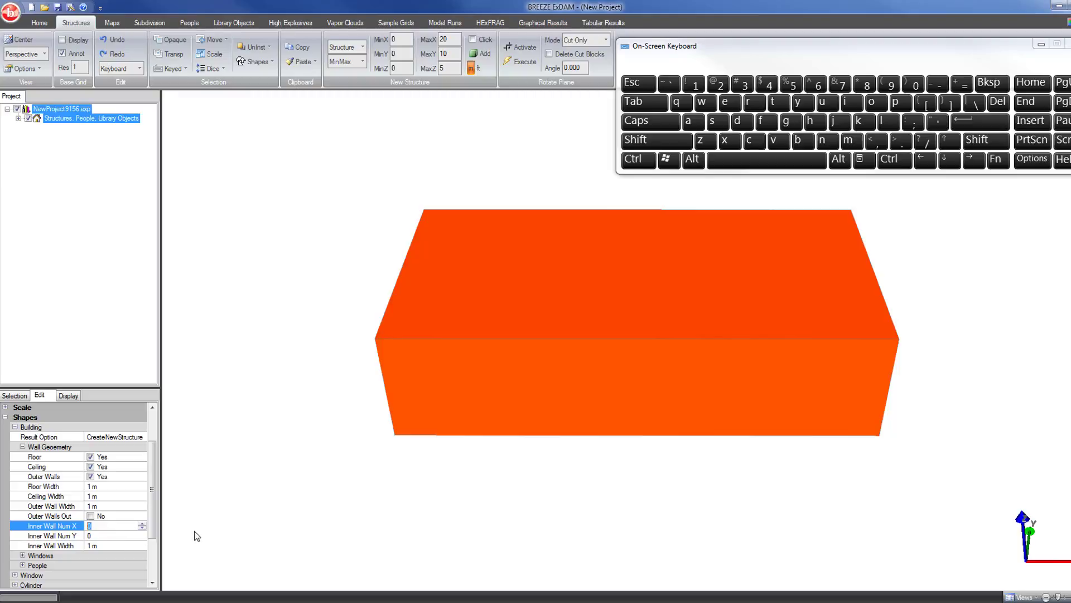
{"action": "mouse_move", "coordinate": [418, 450]}
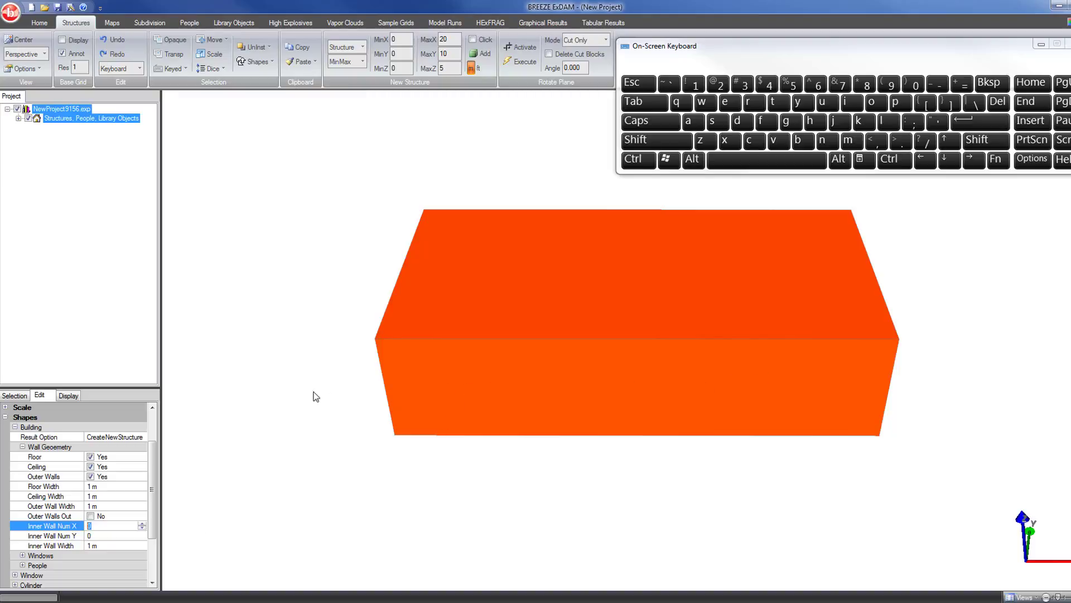
{"action": "left_click", "coordinate": [52, 535]}
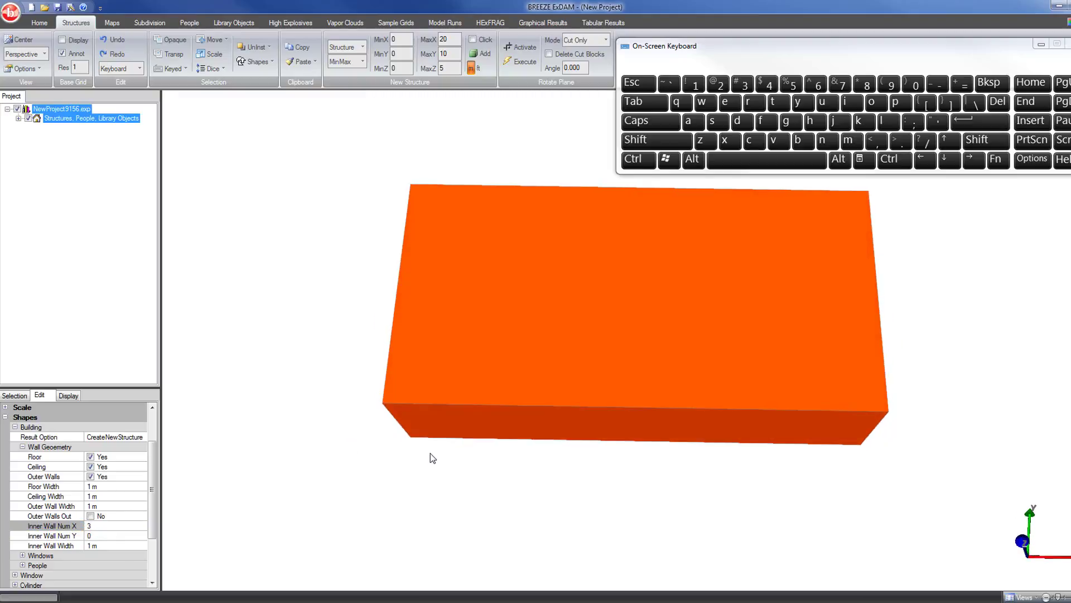
{"action": "mouse_move", "coordinate": [425, 366]}
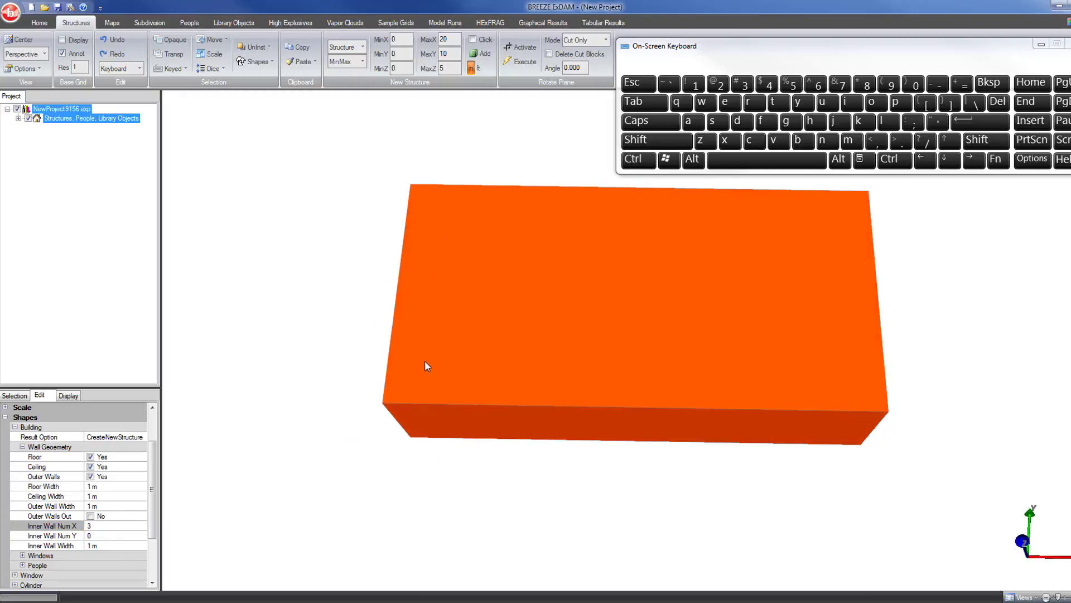
{"action": "left_click", "coordinate": [102, 536]}
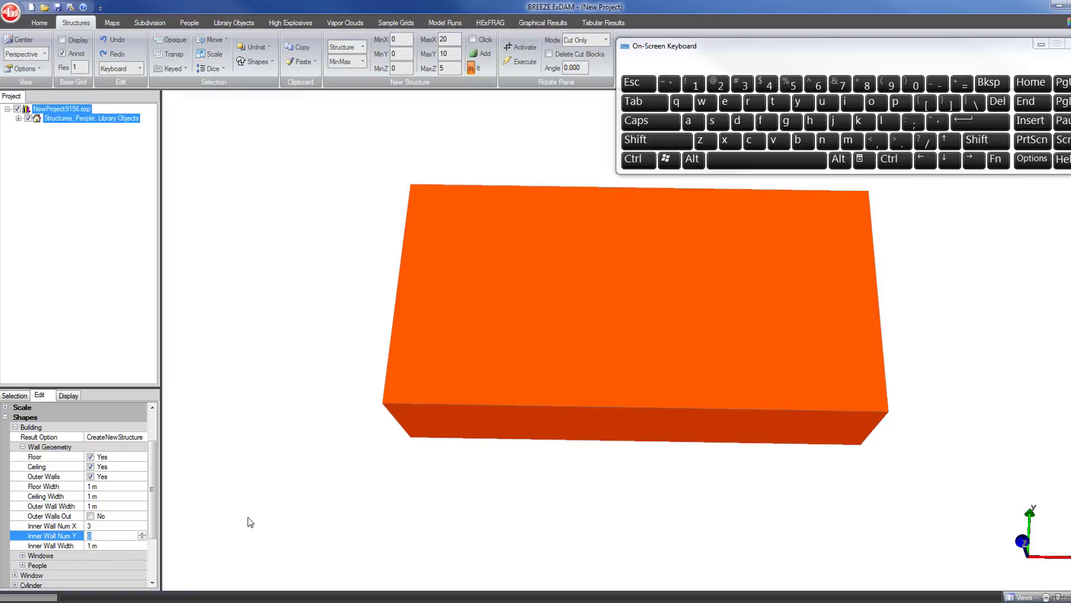
{"action": "type", "text": "1"}
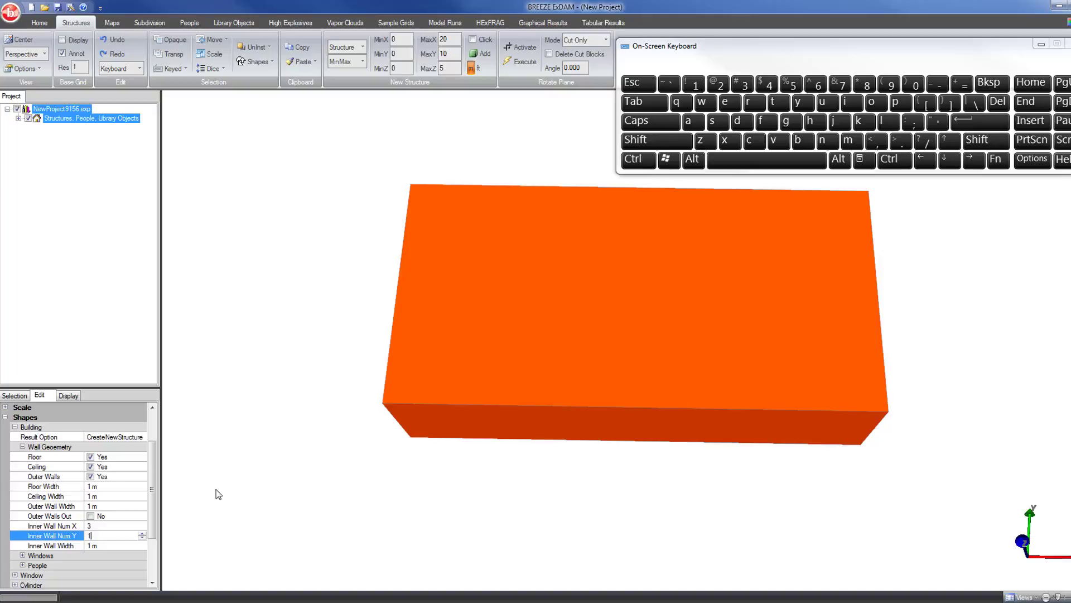
{"action": "mouse_move", "coordinate": [550, 433]}
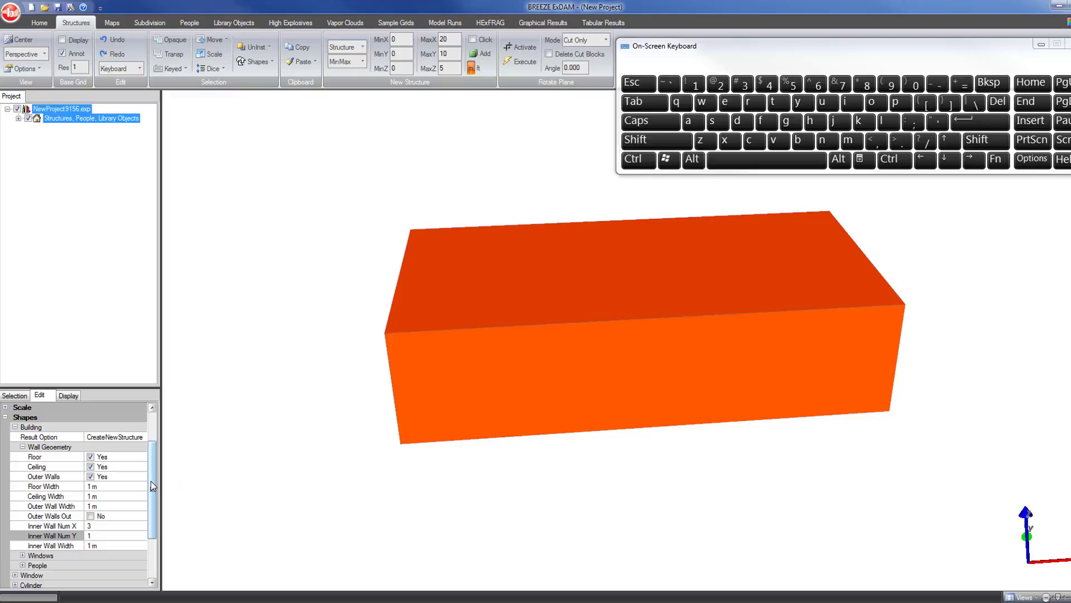
Step: Set floor, ceiling and outer wall widths to 0.4 m and inner wall width to 0.2 m
{"action": "scroll", "scroll_direction": "down", "scroll_amount": 3}
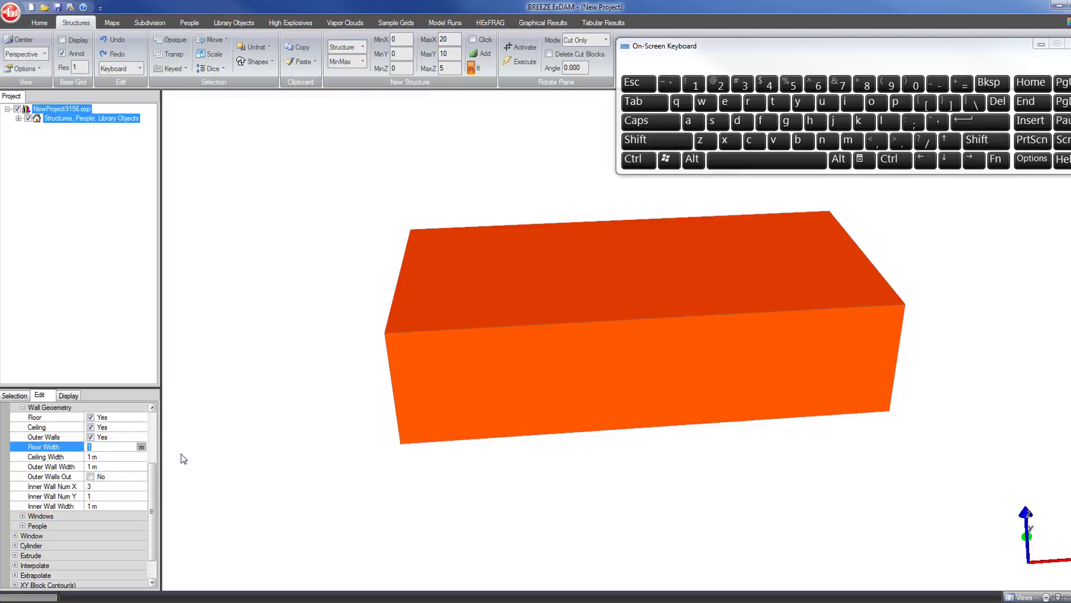
{"action": "type", "text": "0.4 m"}
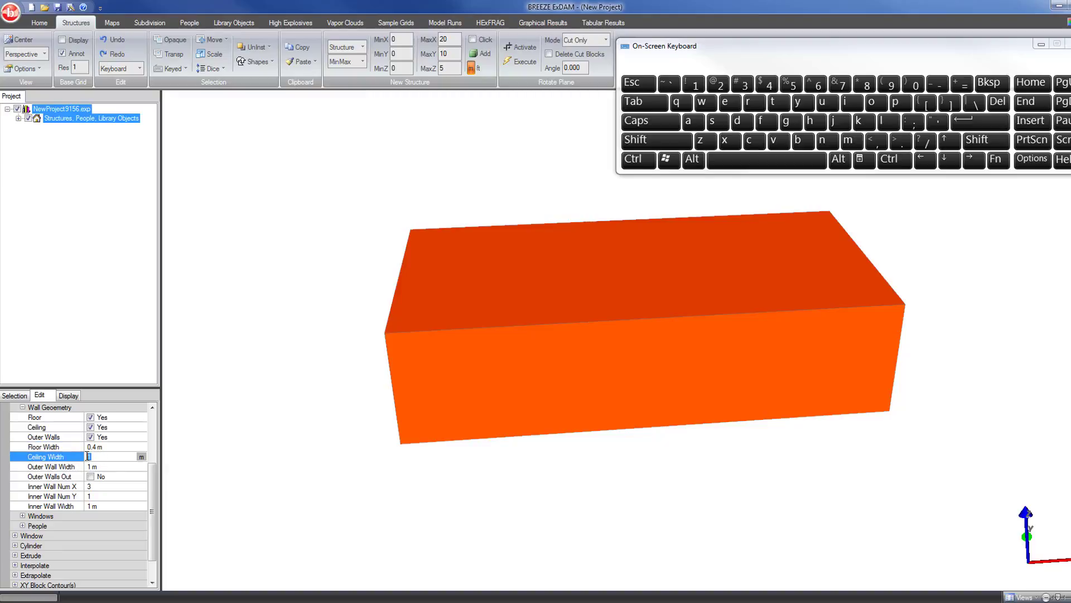
{"action": "type", "text": "0.4"}
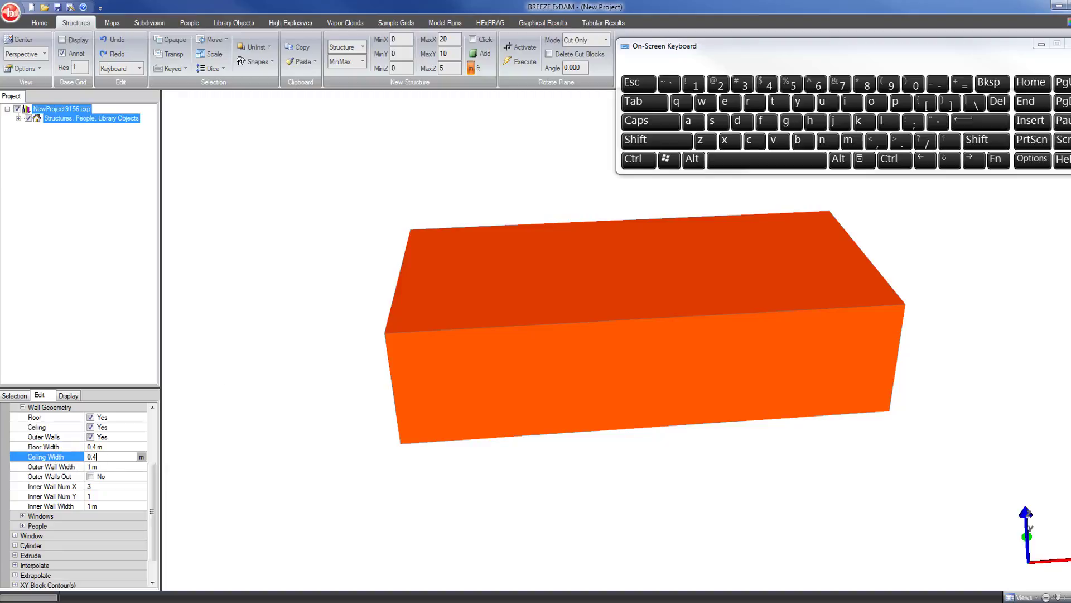
{"action": "left_click", "coordinate": [50, 467]}
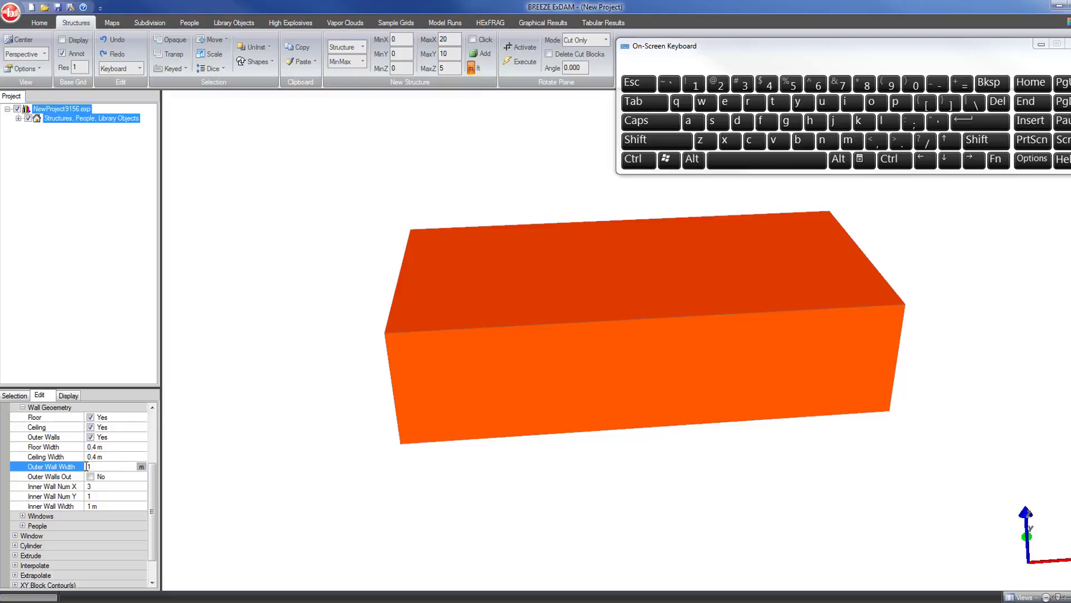
{"action": "type", "text": "0.4"}
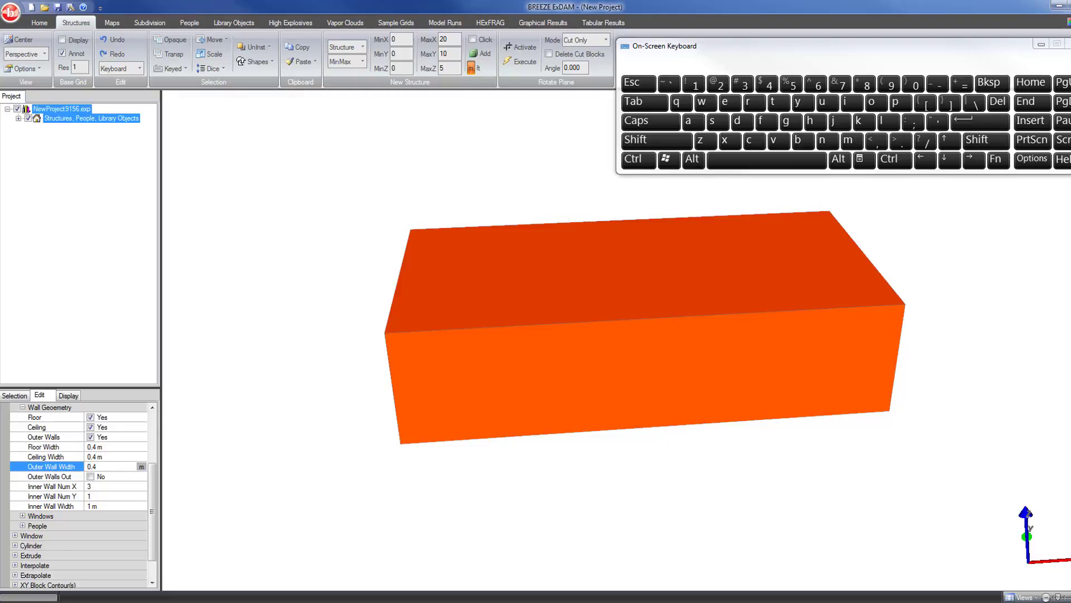
{"action": "left_click", "coordinate": [50, 505]}
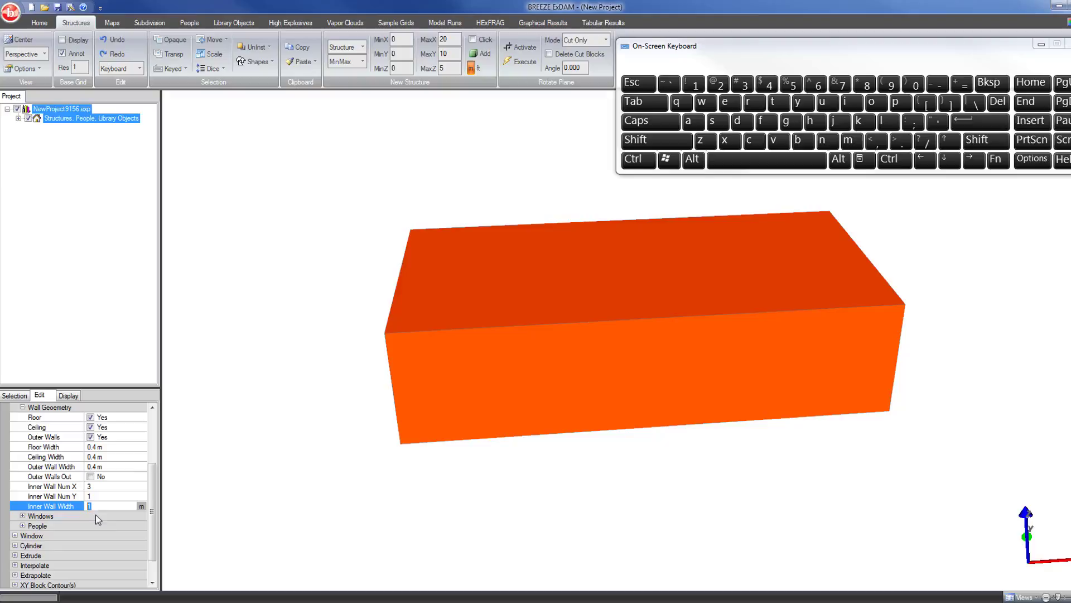
{"action": "type", "text": "0.2"}
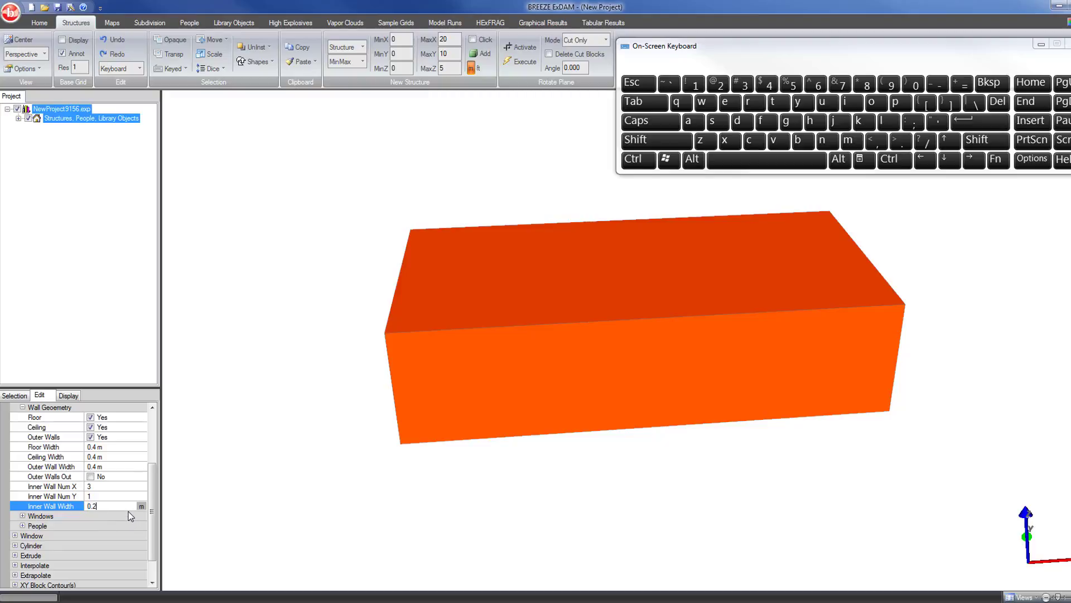
{"action": "scroll", "scroll_direction": "down", "scroll_amount": 3}
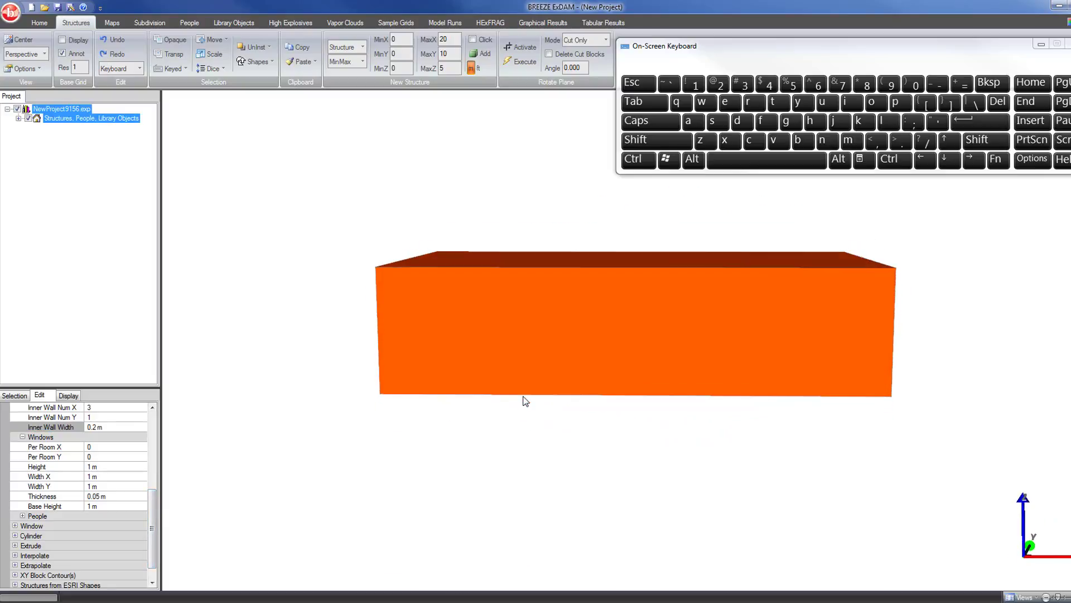
{"action": "mouse_move", "coordinate": [745, 346]}
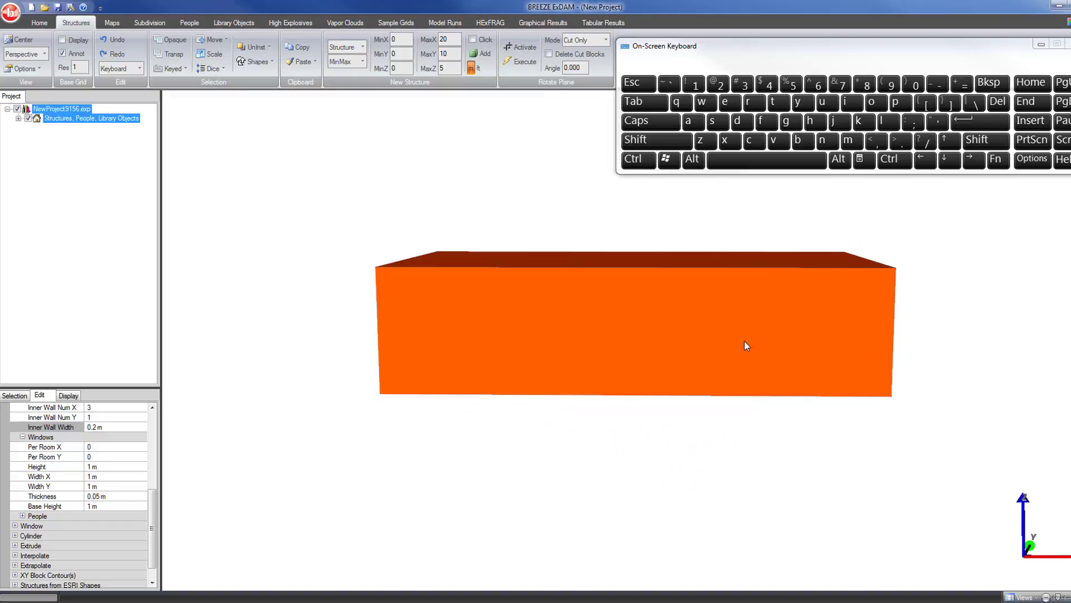
Step: Set window height, width X and base height to 2 m each under Building > Windows
{"action": "left_click", "coordinate": [45, 446]}
{"action": "type", "text": "1"}
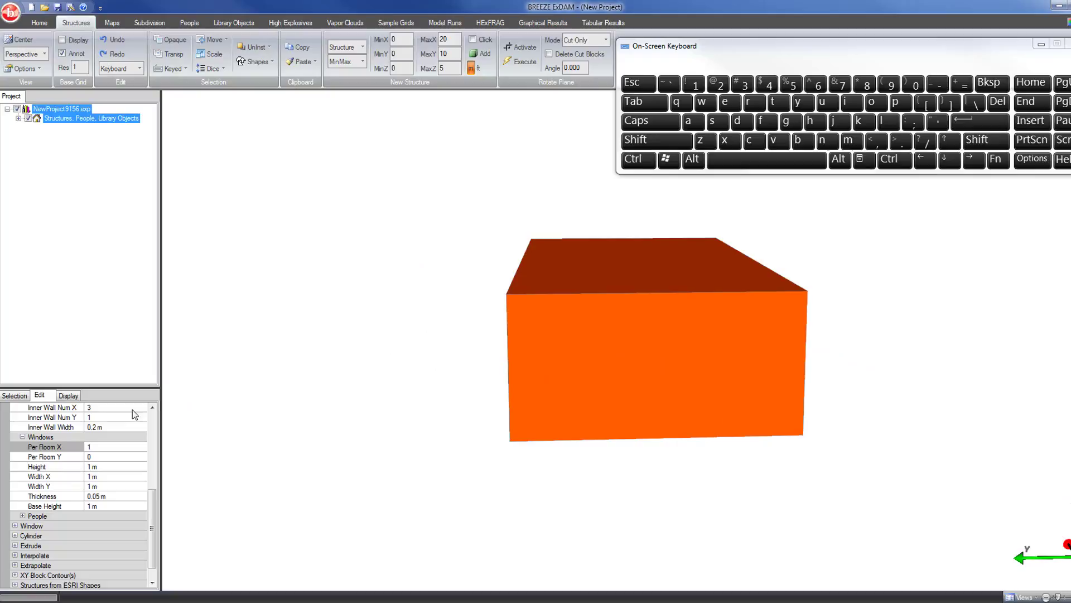
{"action": "left_click", "coordinate": [45, 455]}
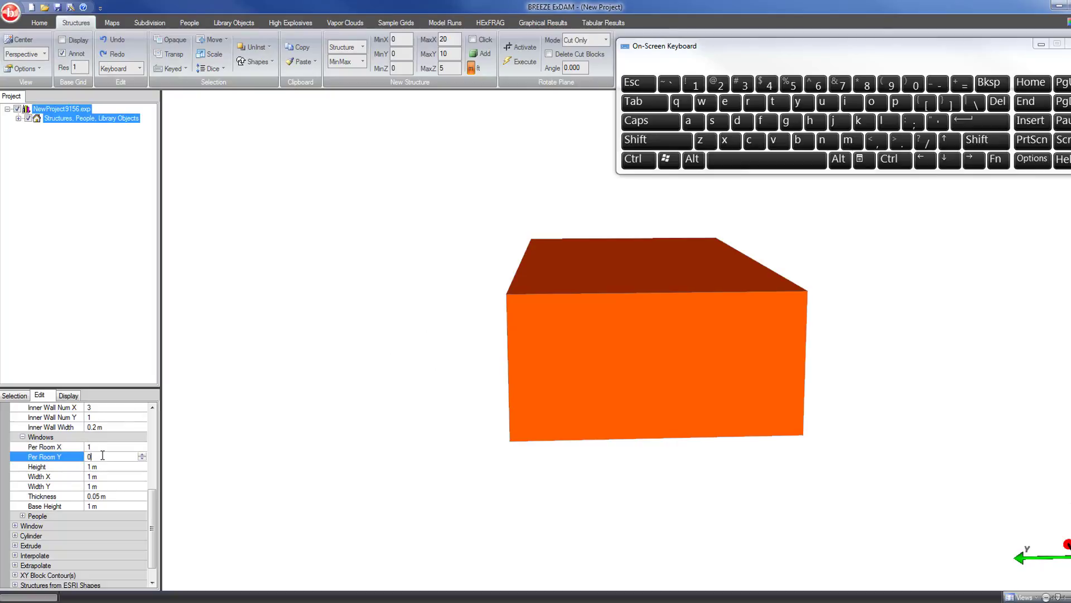
{"action": "mouse_move", "coordinate": [657, 388]}
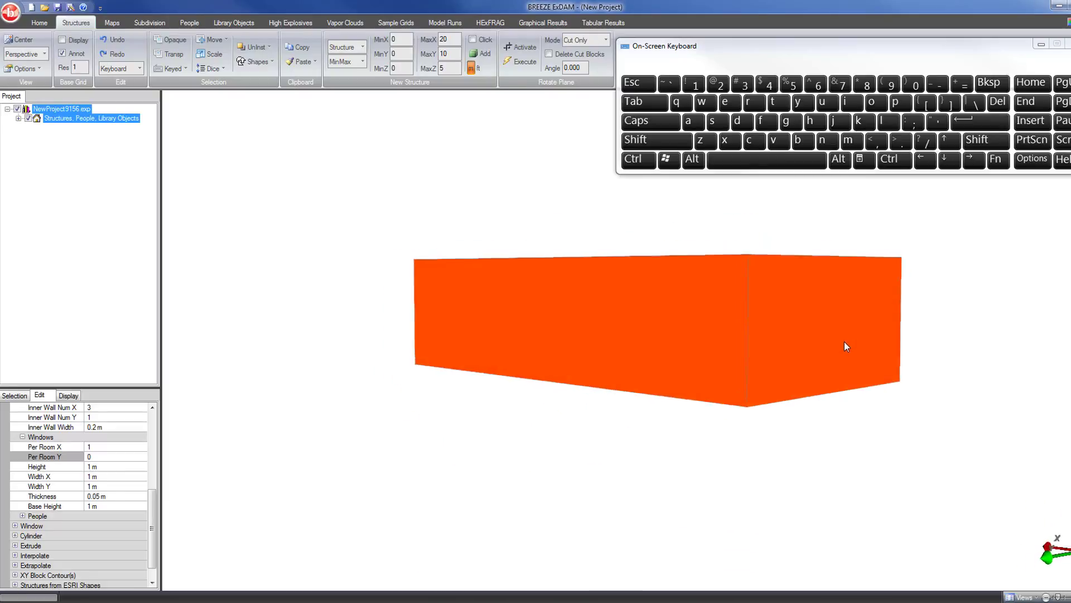
{"action": "left_click_drag", "start_coordinate": [846, 346], "coordinate": [781, 347]}
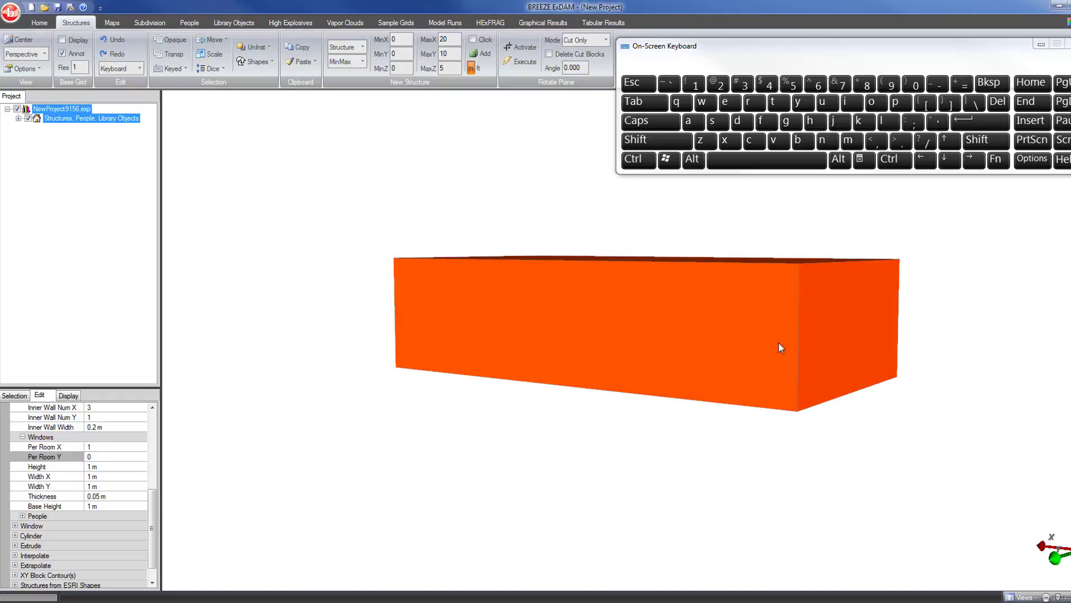
{"action": "left_click_drag", "start_coordinate": [781, 346], "coordinate": [522, 358]}
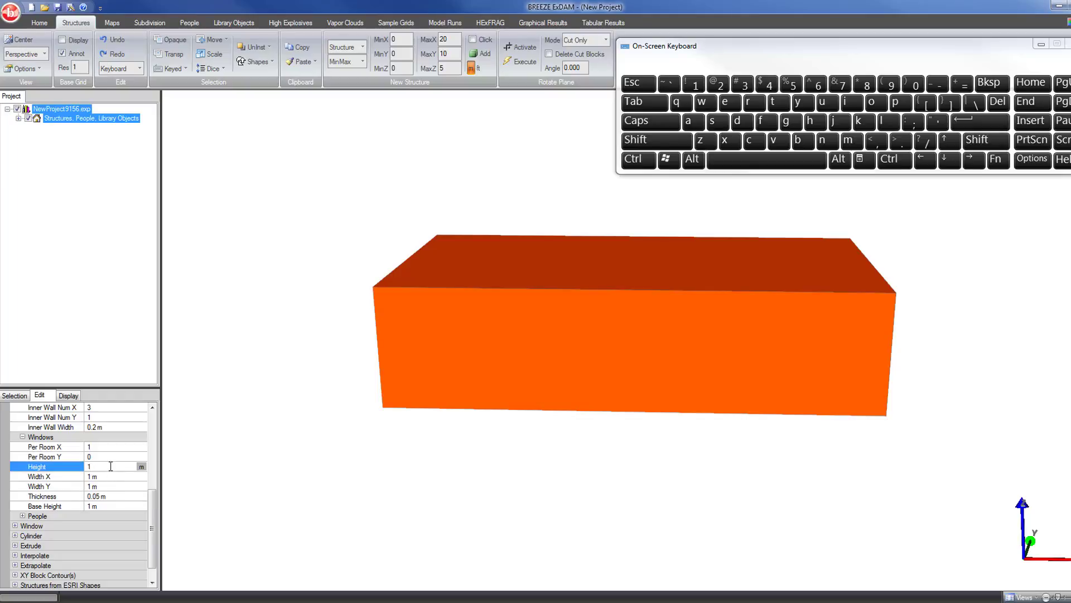
{"action": "left_click", "coordinate": [88, 466]}
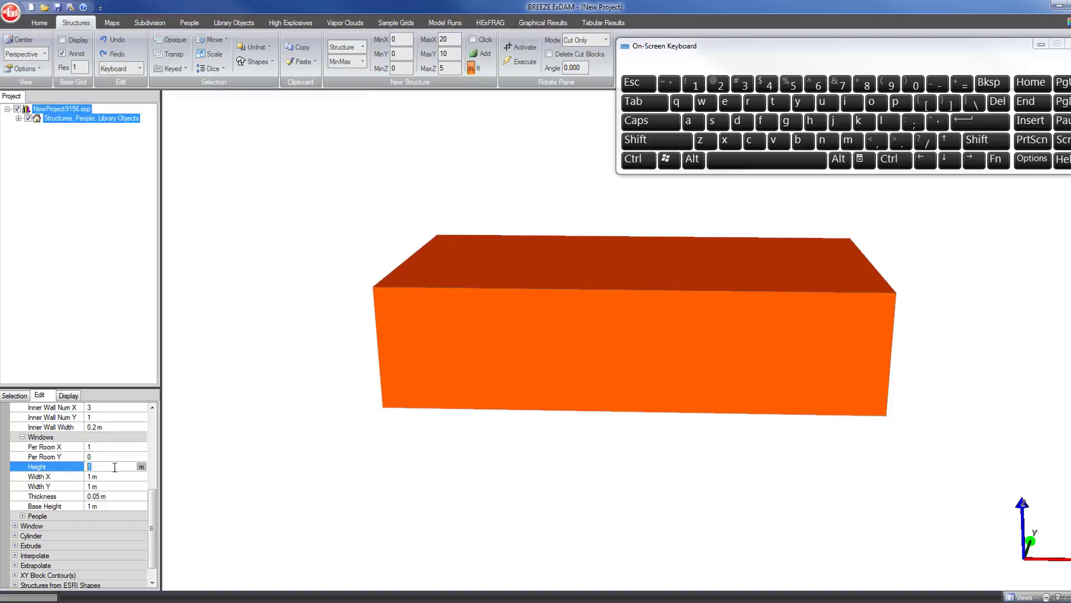
{"action": "mouse_move", "coordinate": [428, 312]}
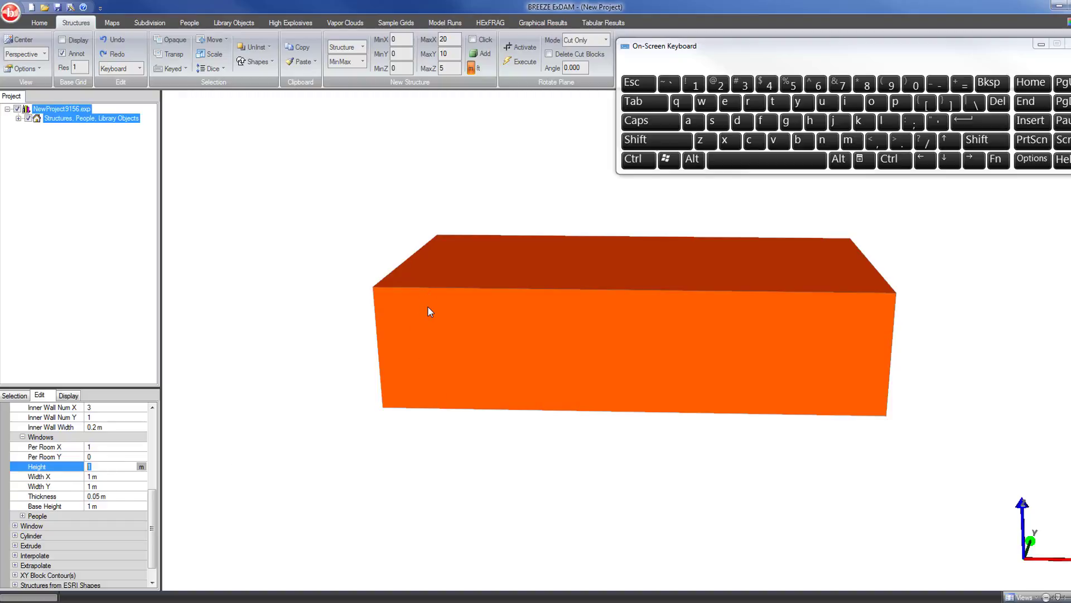
{"action": "mouse_move", "coordinate": [120, 479]}
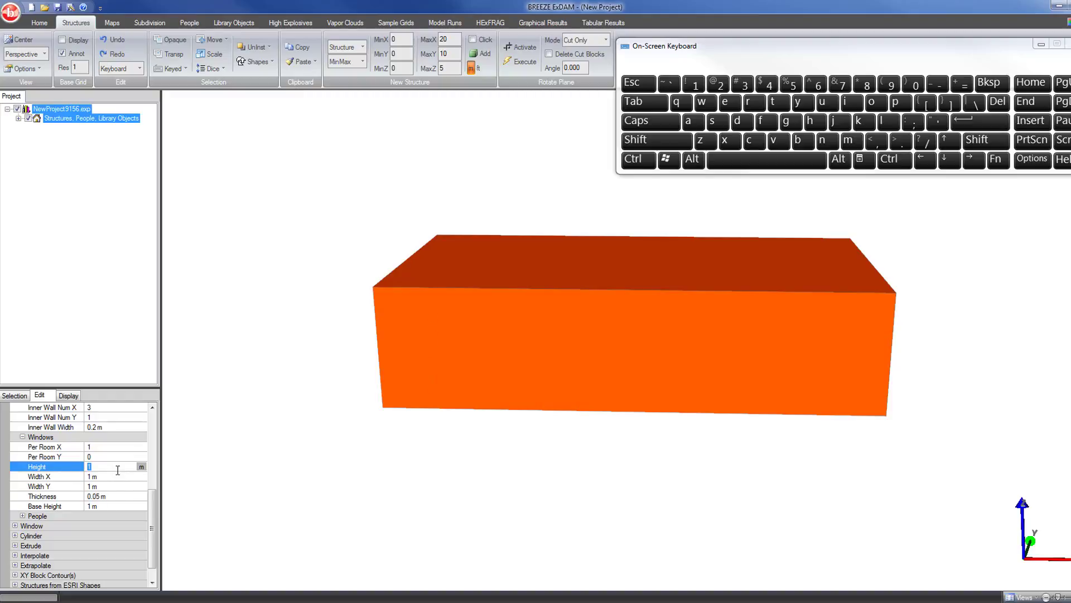
{"action": "type", "text": "2 m"}
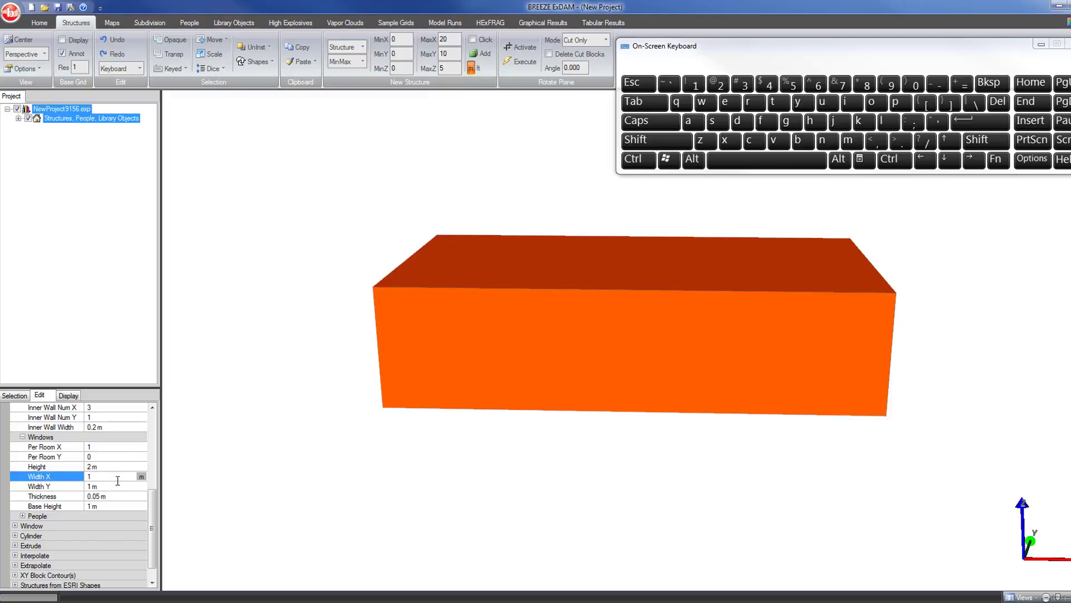
{"action": "type", "text": "2"}
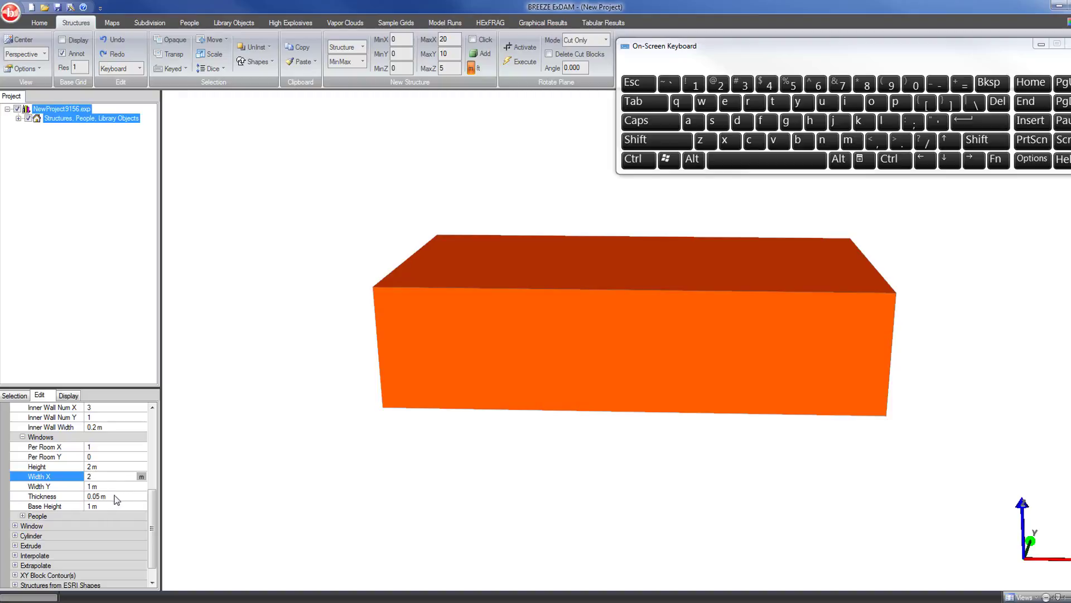
{"action": "left_click", "coordinate": [43, 495]}
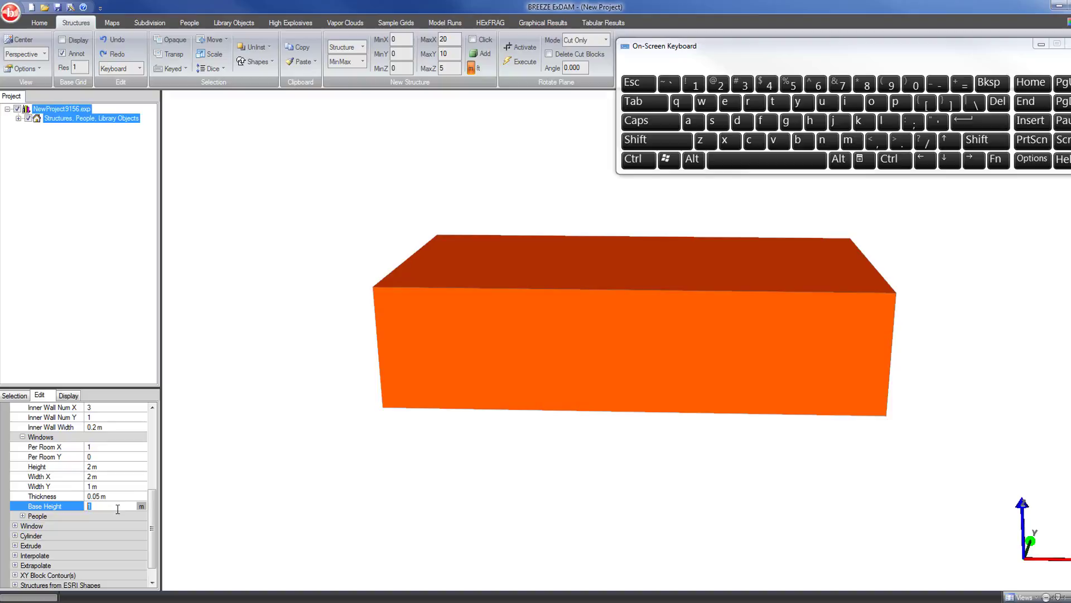
{"action": "mouse_move", "coordinate": [437, 373]}
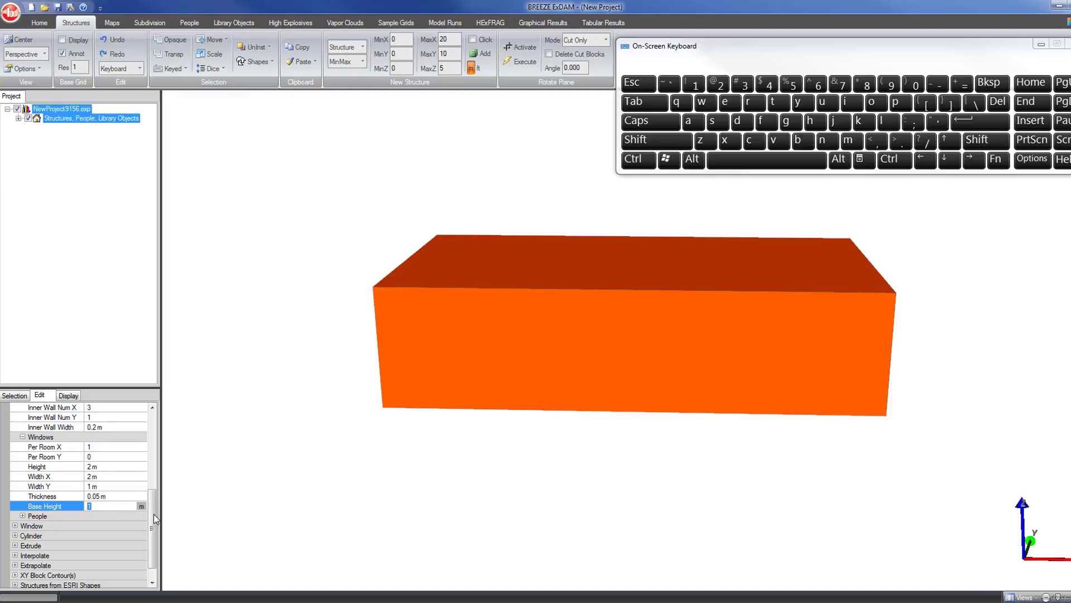
{"action": "type", "text": "2"}
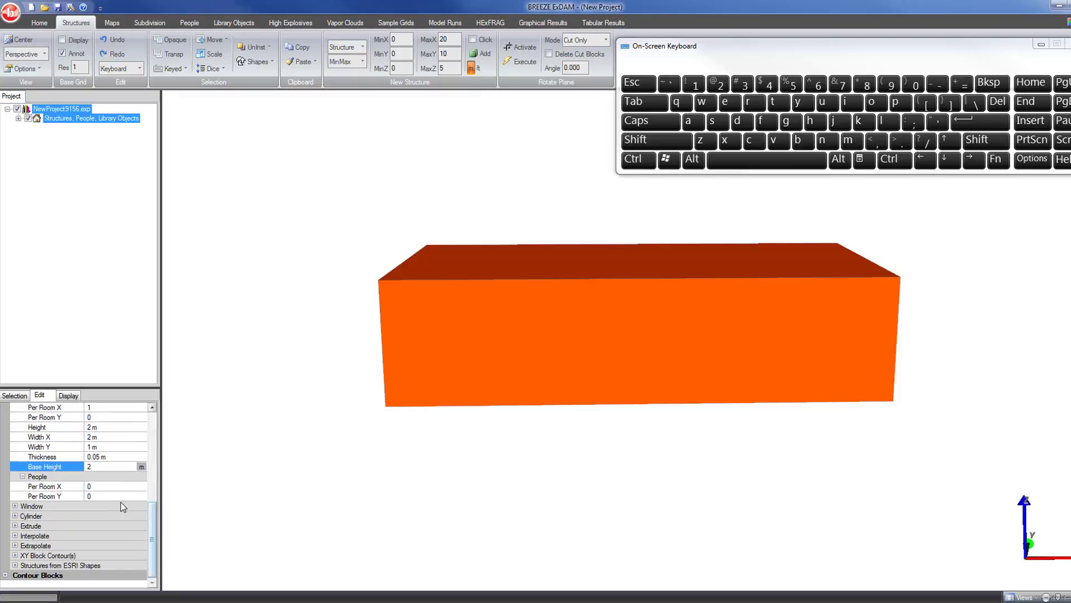
Step: Set people per room to 1 along both X and Y
{"action": "left_click", "coordinate": [45, 486]}
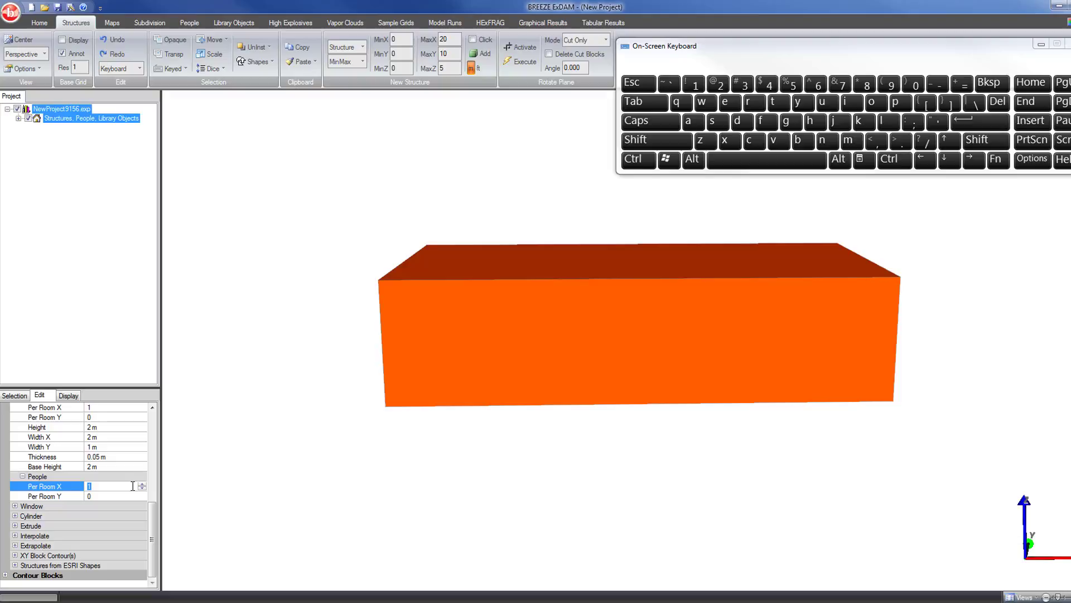
{"action": "left_click", "coordinate": [45, 495]}
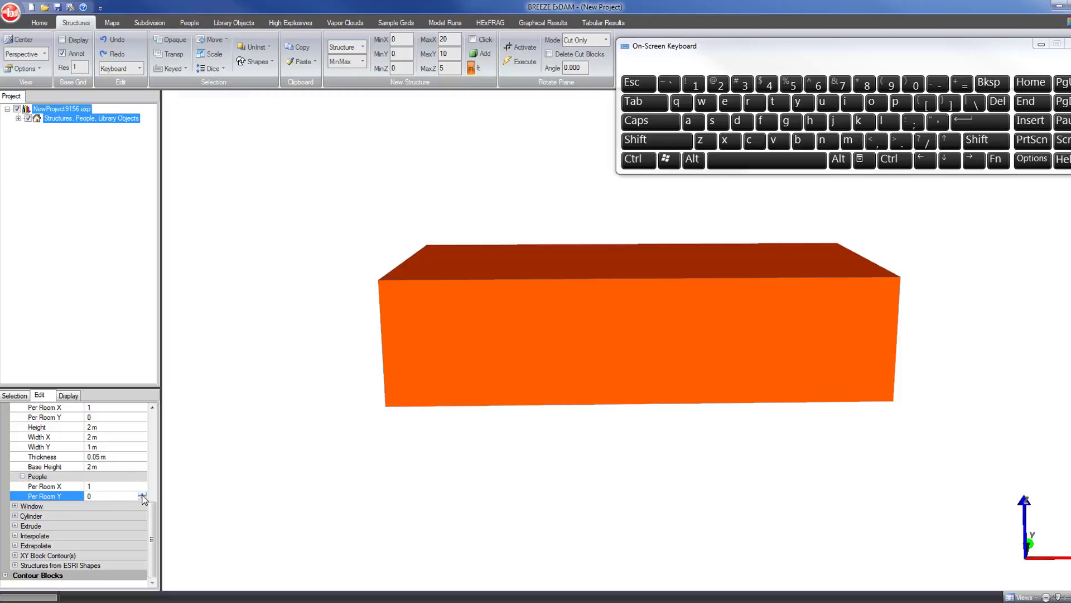
{"action": "left_click", "coordinate": [142, 496]}
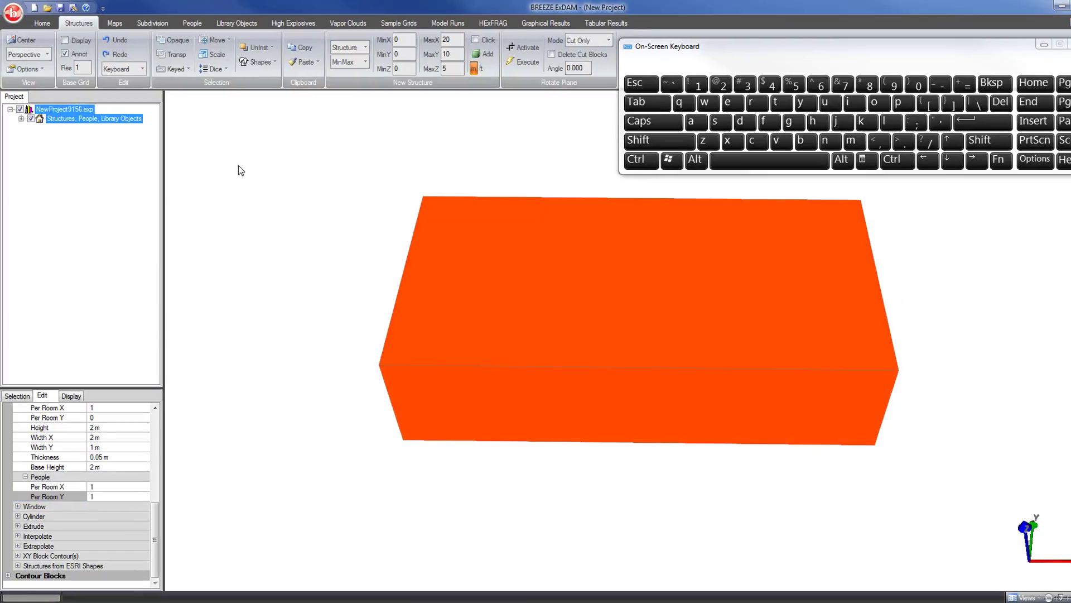
{"action": "left_click", "coordinate": [257, 61]}
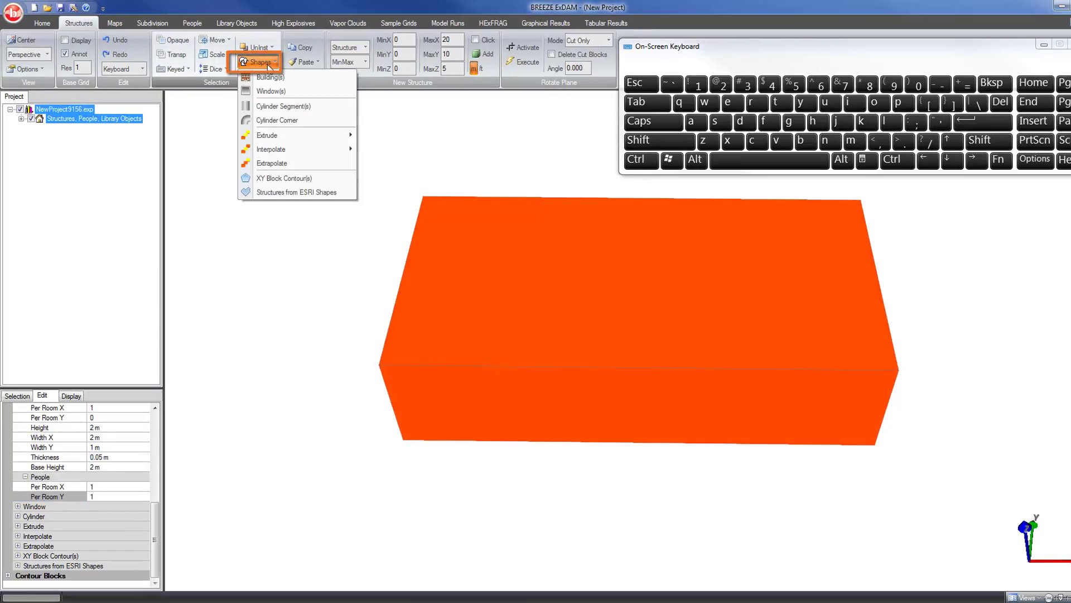
{"action": "mouse_move", "coordinate": [269, 77]}
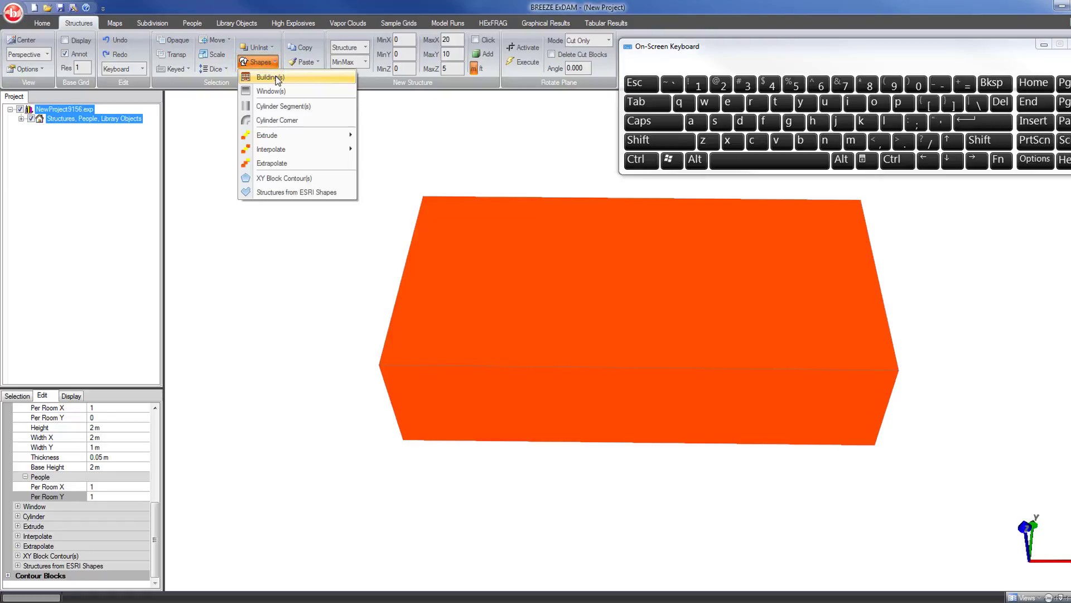
Step: Apply Building(s) to turn the orange block into the eight-room building with windows
{"action": "left_click", "coordinate": [272, 91]}
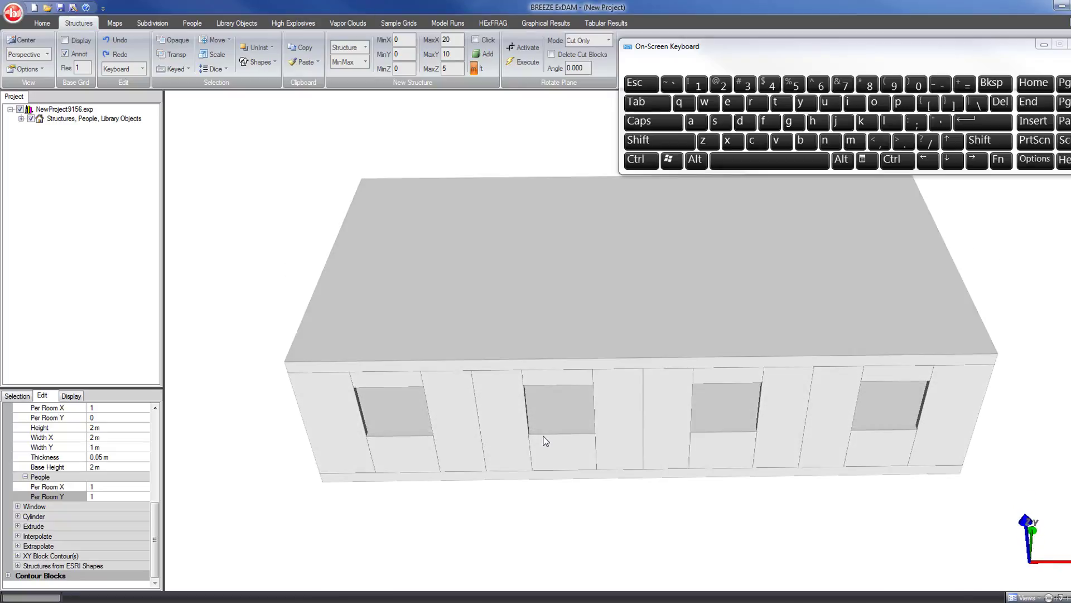
Step: Orbit the building to bring its roof block into view for selection
{"action": "left_click_drag", "start_coordinate": [547, 441], "coordinate": [570, 398]}
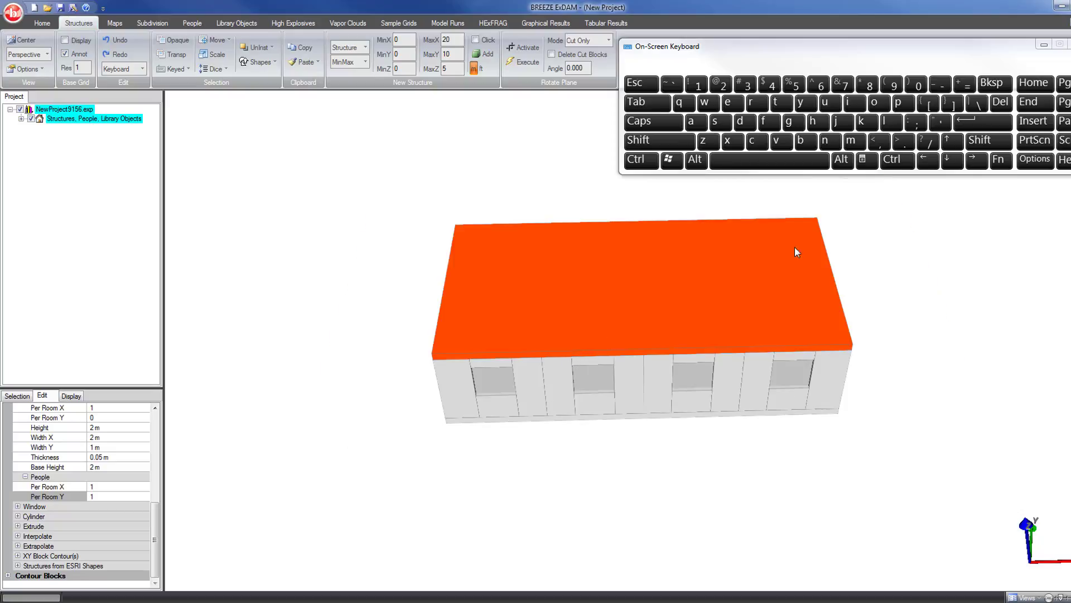
{"action": "mouse_move", "coordinate": [819, 196]}
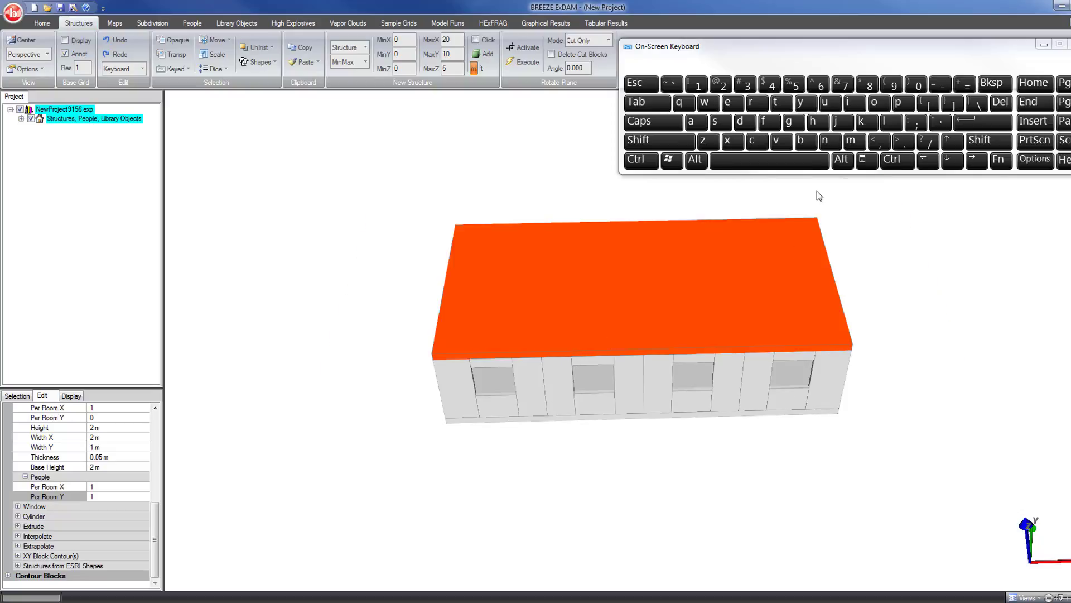